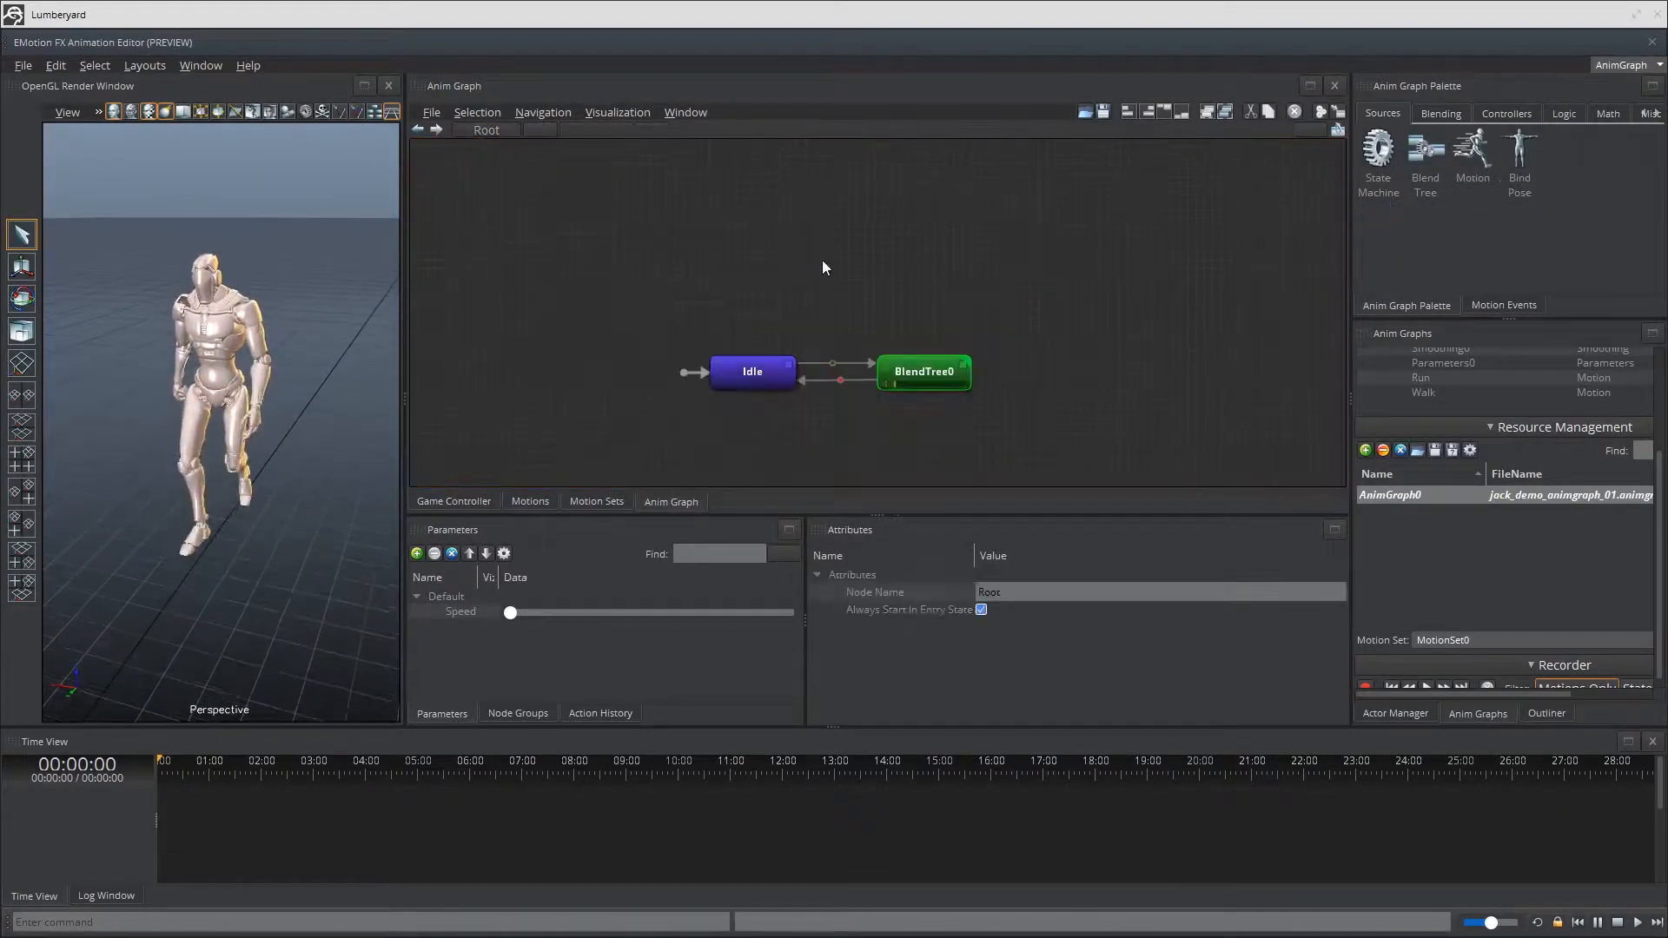
# Step: Focus the Root graph view with Idle and BlendTree0 to bring up node creation options
pyautogui.click(752, 371)
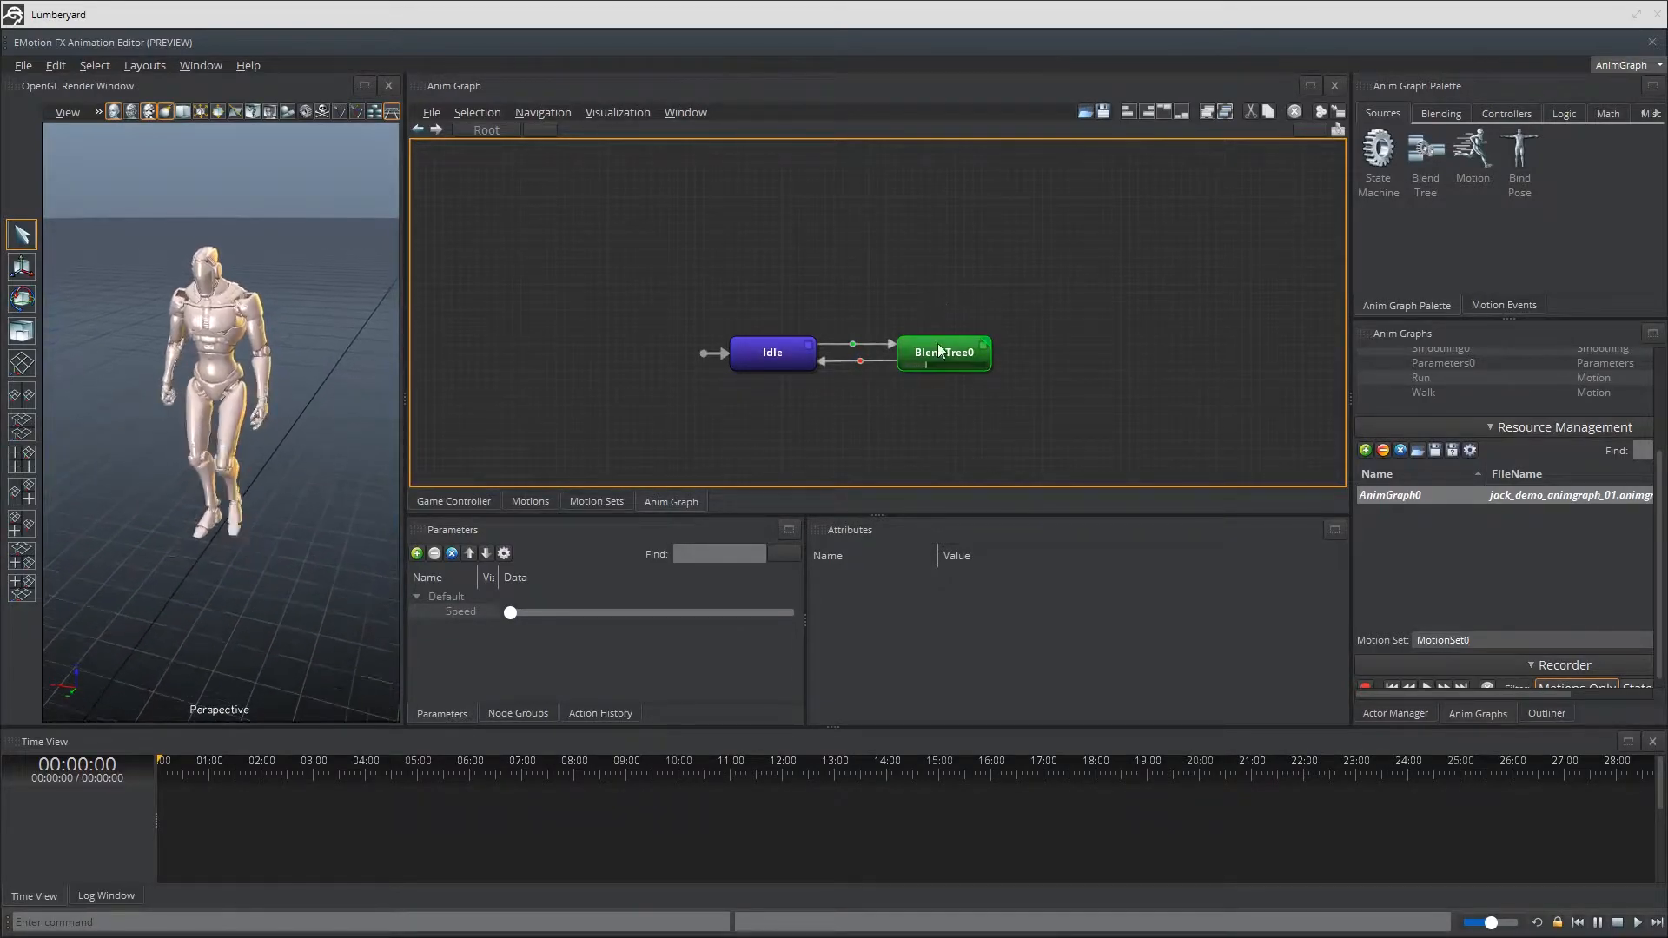
pyautogui.doubleClick(944, 353)
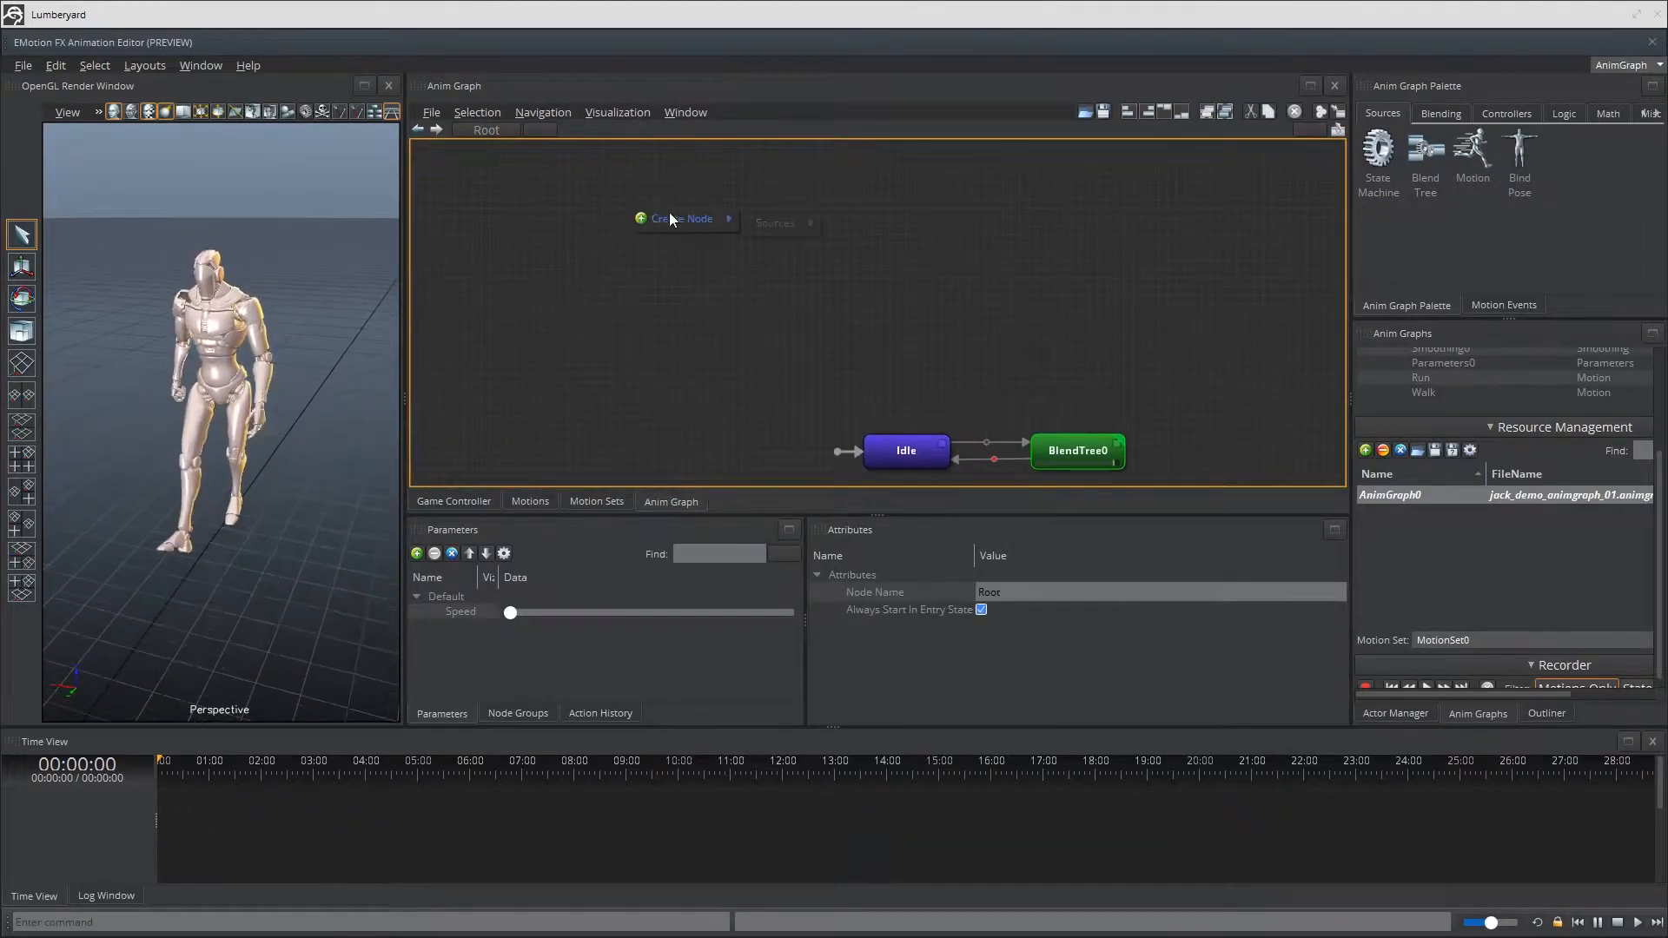
# Step: Add a state machine node to the Root graph and name it 'SadState'
pyautogui.click(680, 218)
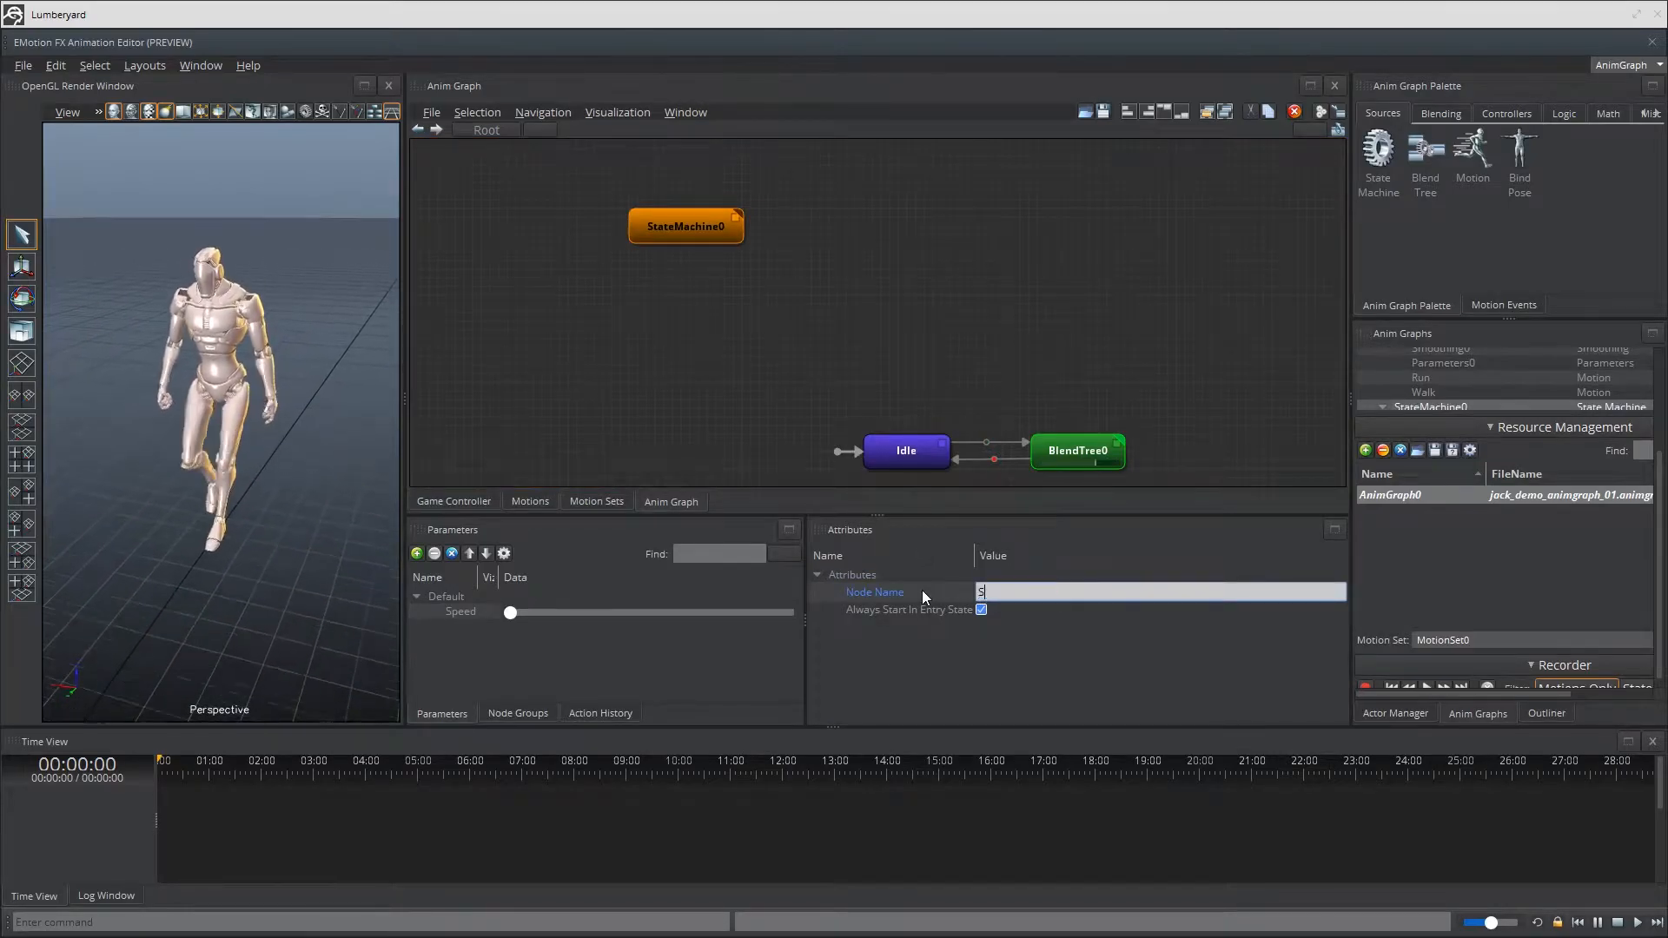
pyautogui.write('SadState')
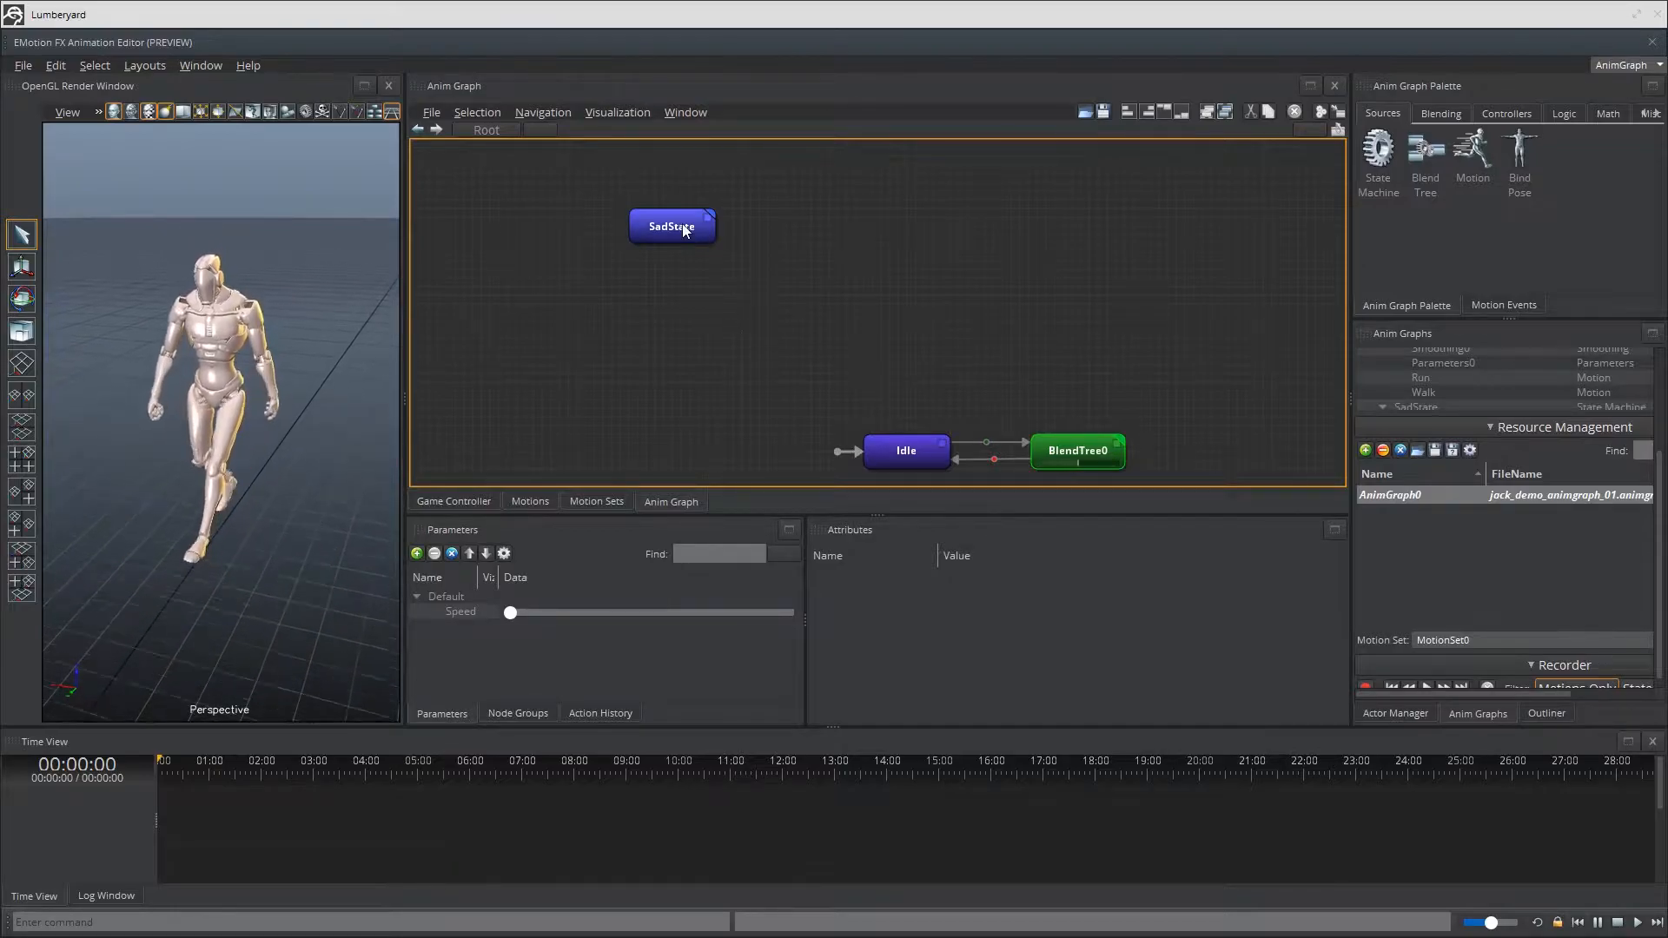
pyautogui.moveTo(684, 231)
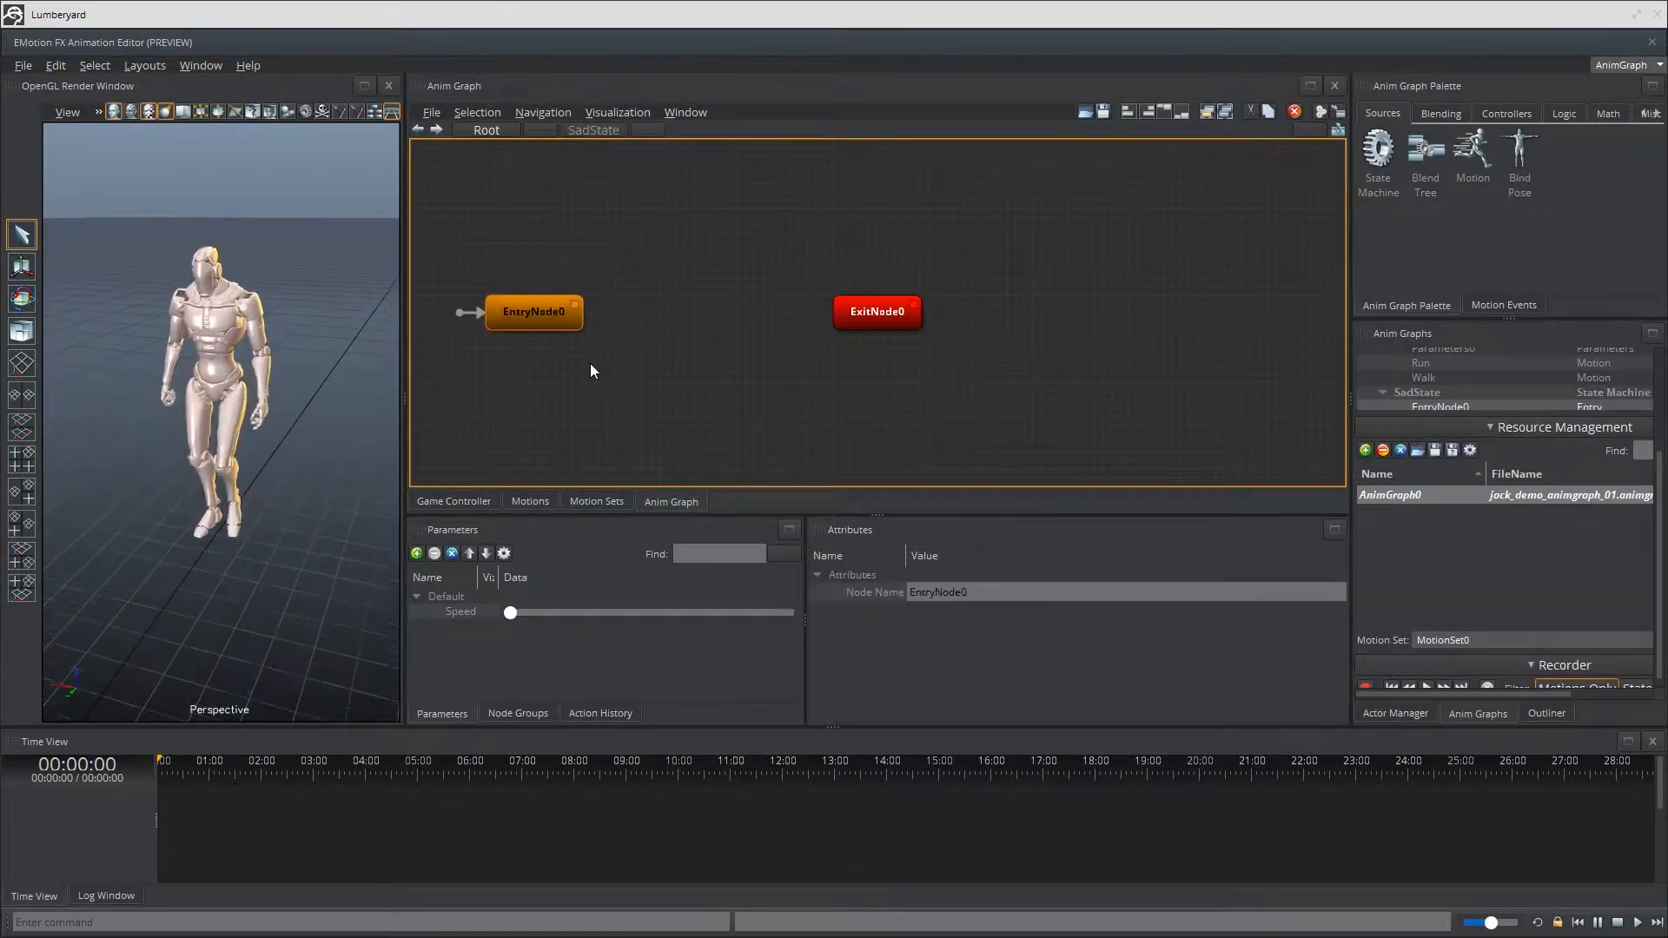
# Step: Create a BlendTree1 node inside SadState and look inside it
pyautogui.rightClick(594, 371)
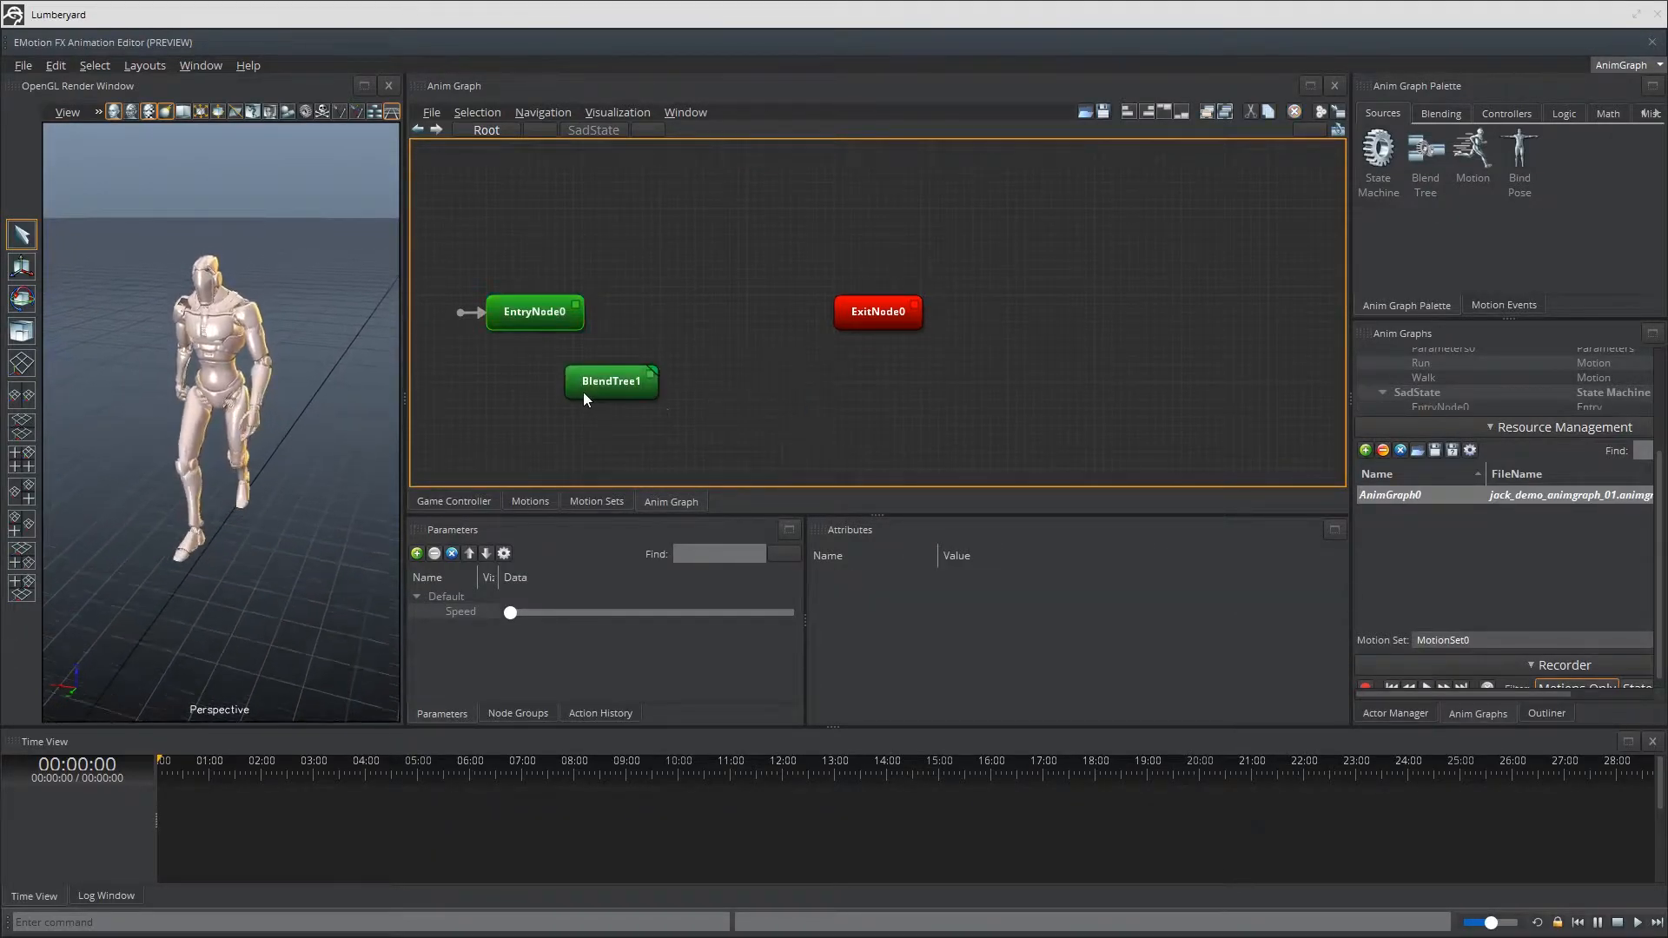
pyautogui.doubleClick(611, 380)
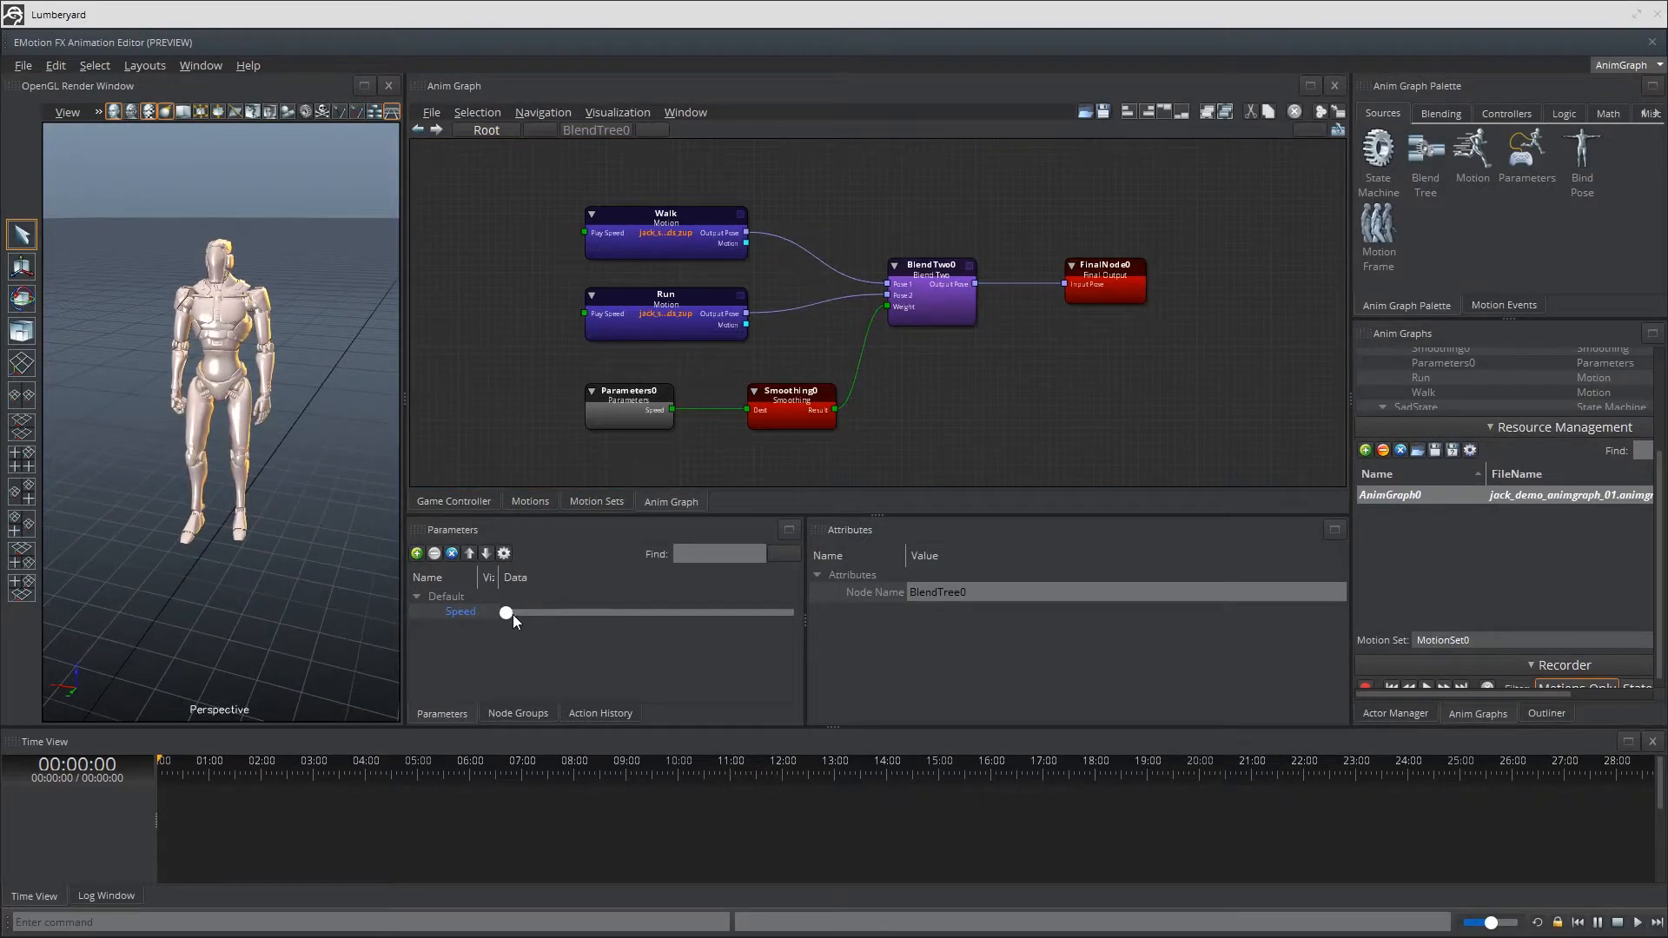
# Step: Raise the Speed parameter partway to shift the Walk-Run blend toward Run
pyautogui.moveTo(506, 612); pyautogui.dragTo(507, 608)
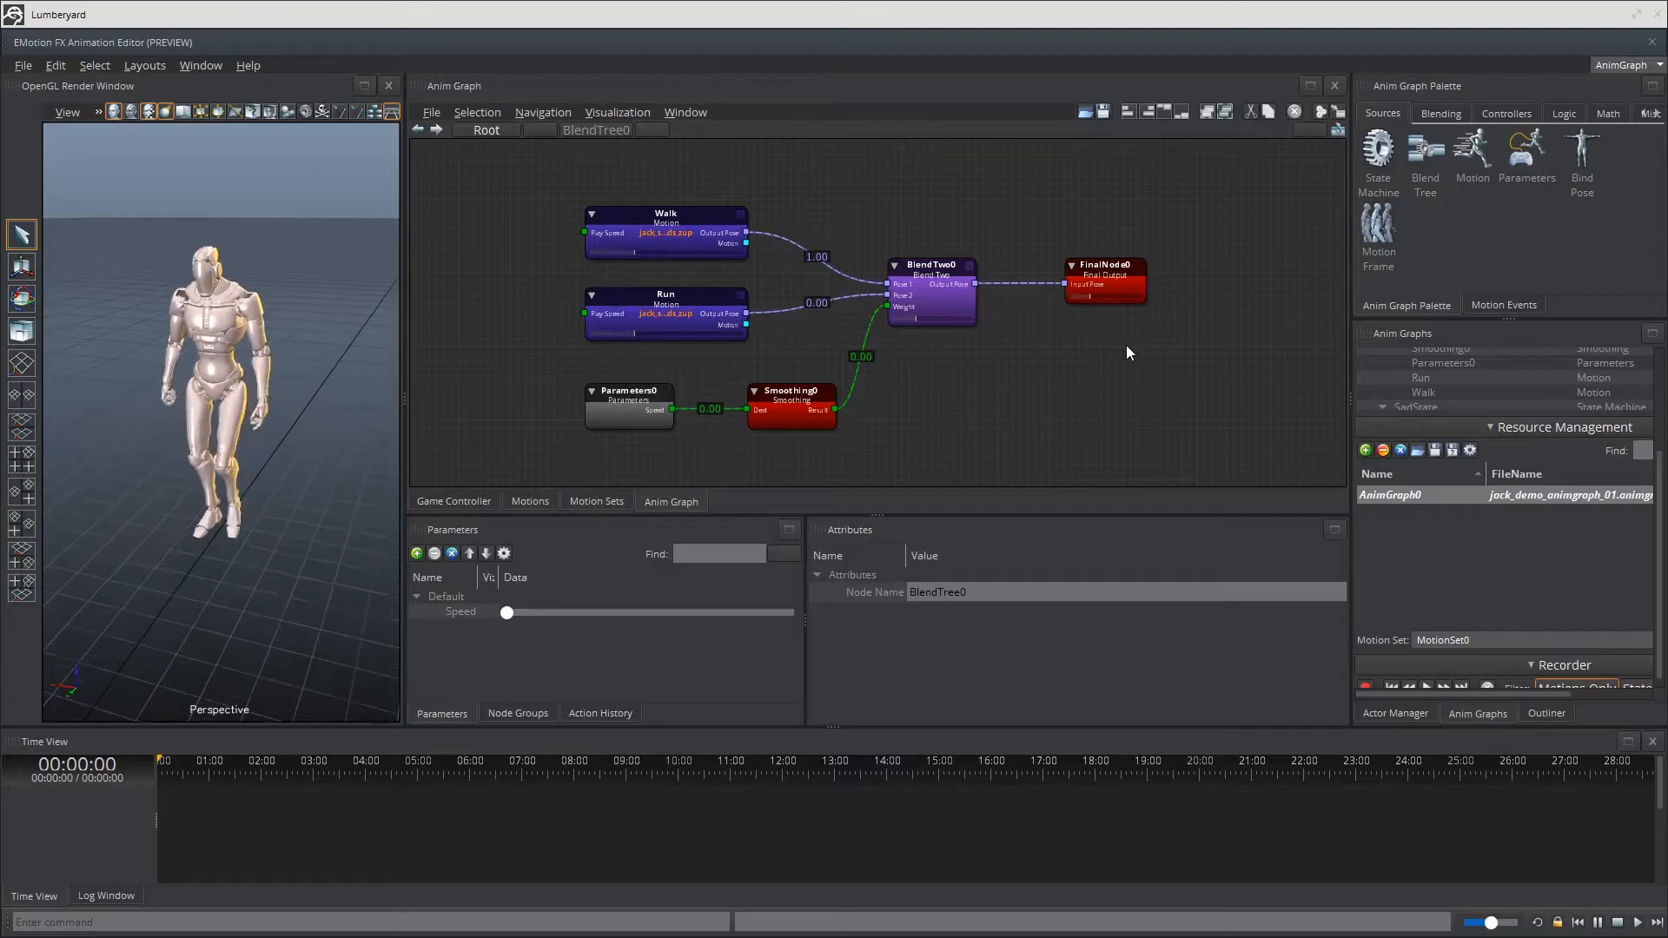
pyautogui.moveTo(506, 612); pyautogui.dragTo(563, 612)
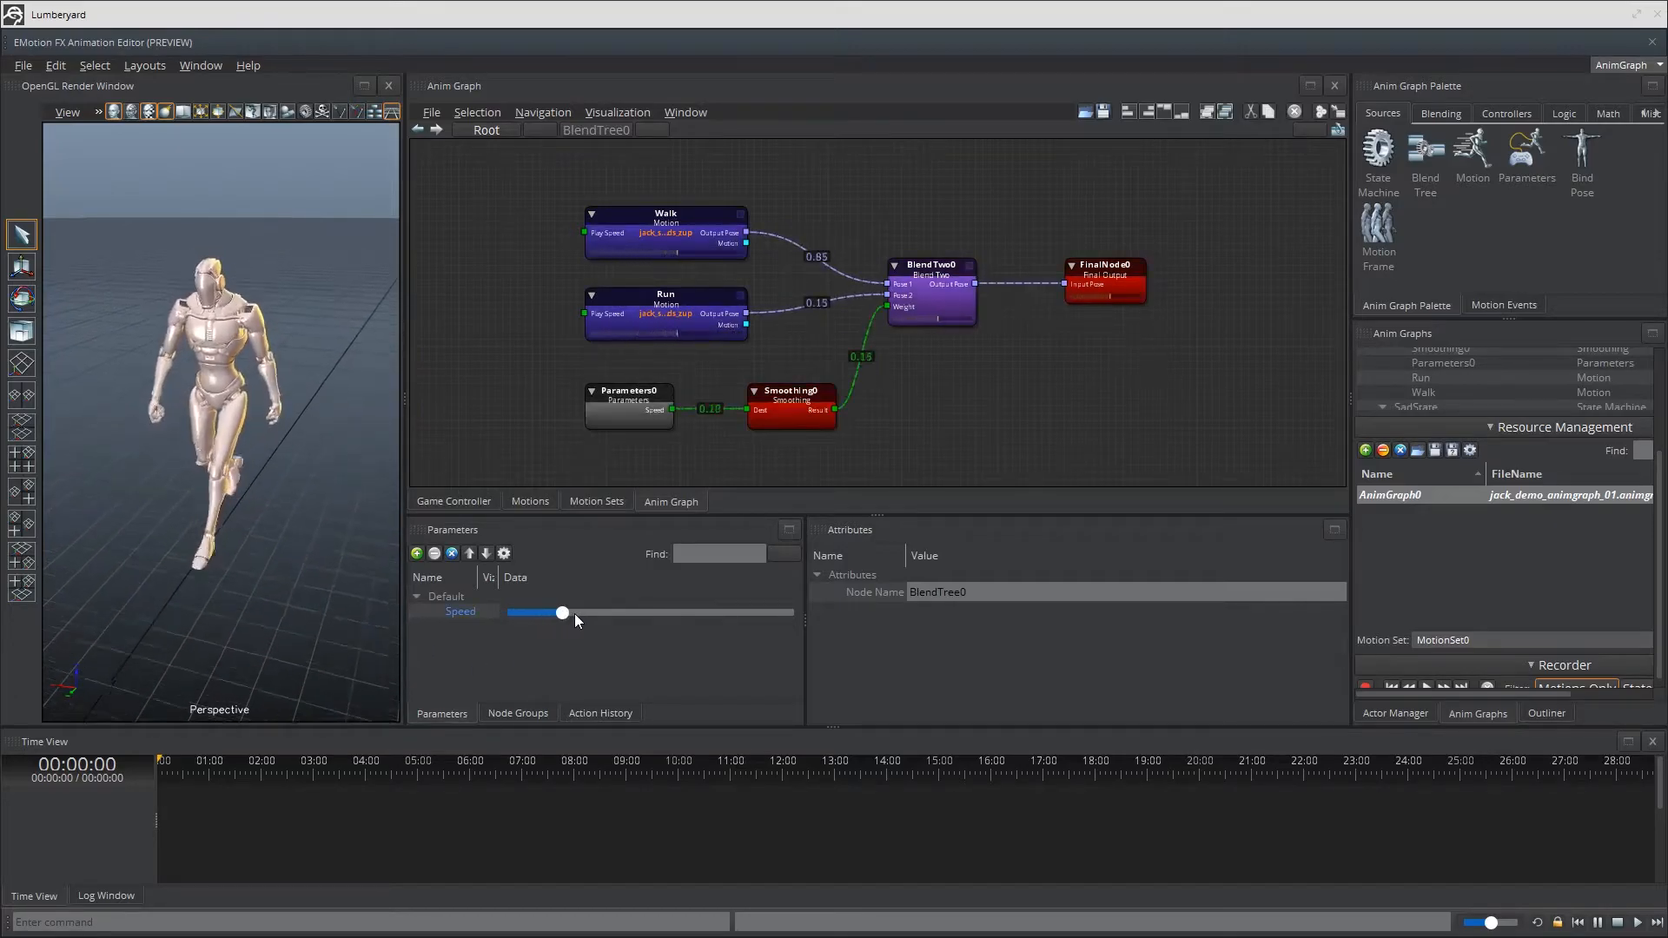
pyautogui.moveTo(563, 613); pyautogui.dragTo(589, 613)
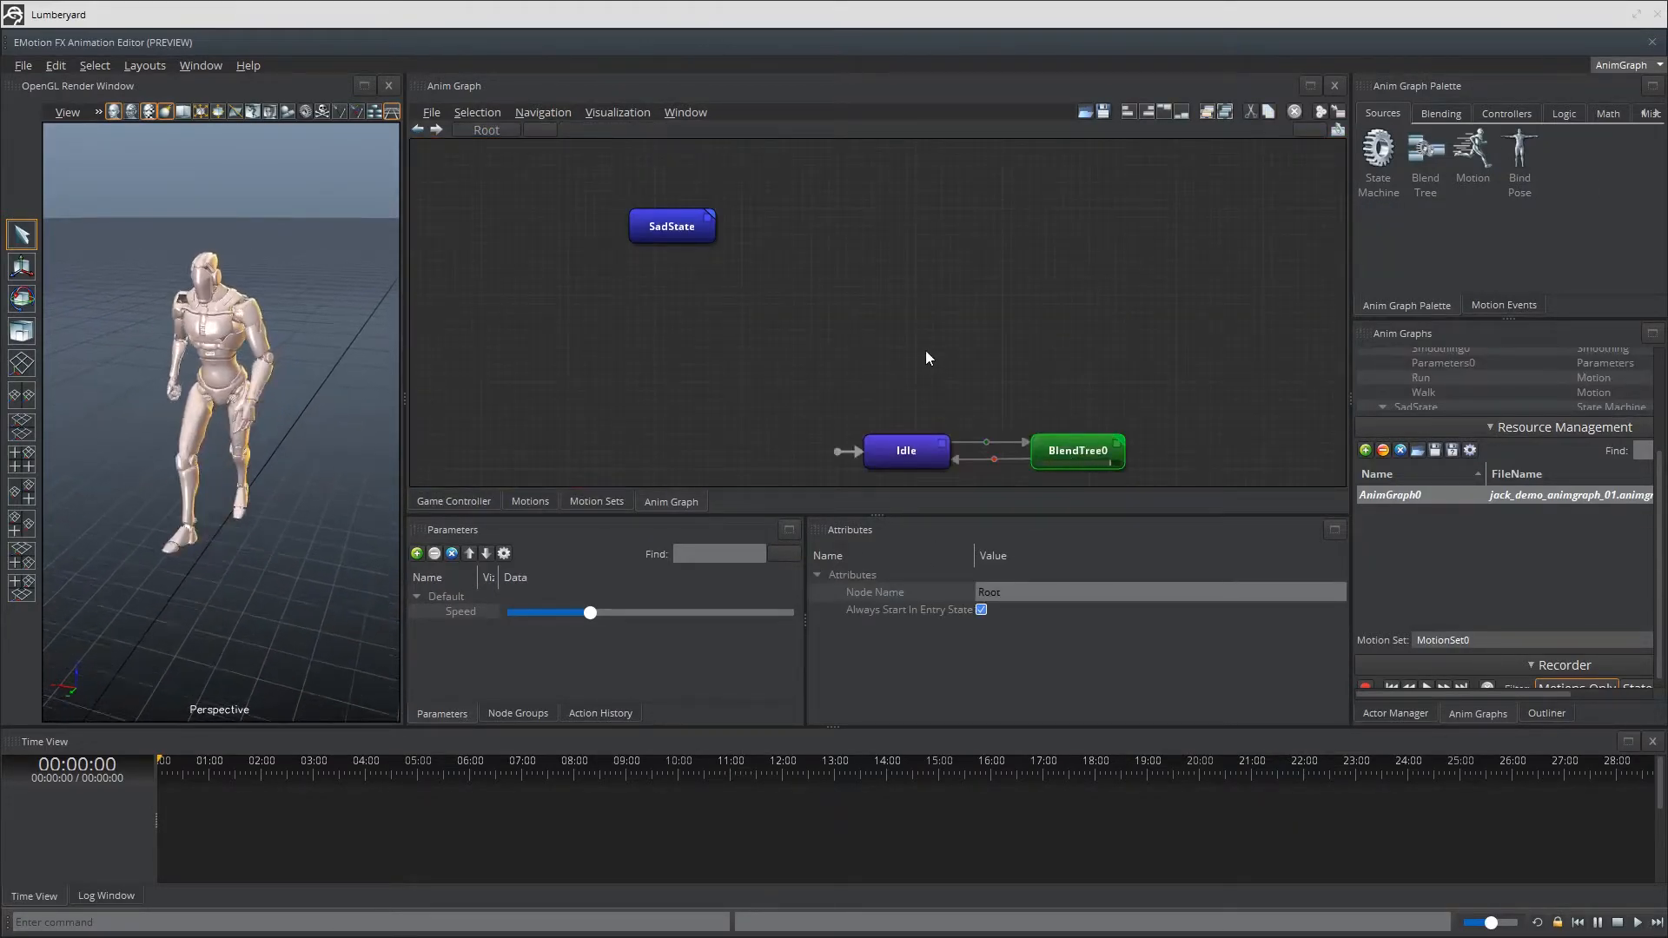
# Step: Fill the Root graph with SadState0, SadState1 and StateMachine0, StateMachine1, StateMachine2
pyautogui.click(673, 226)
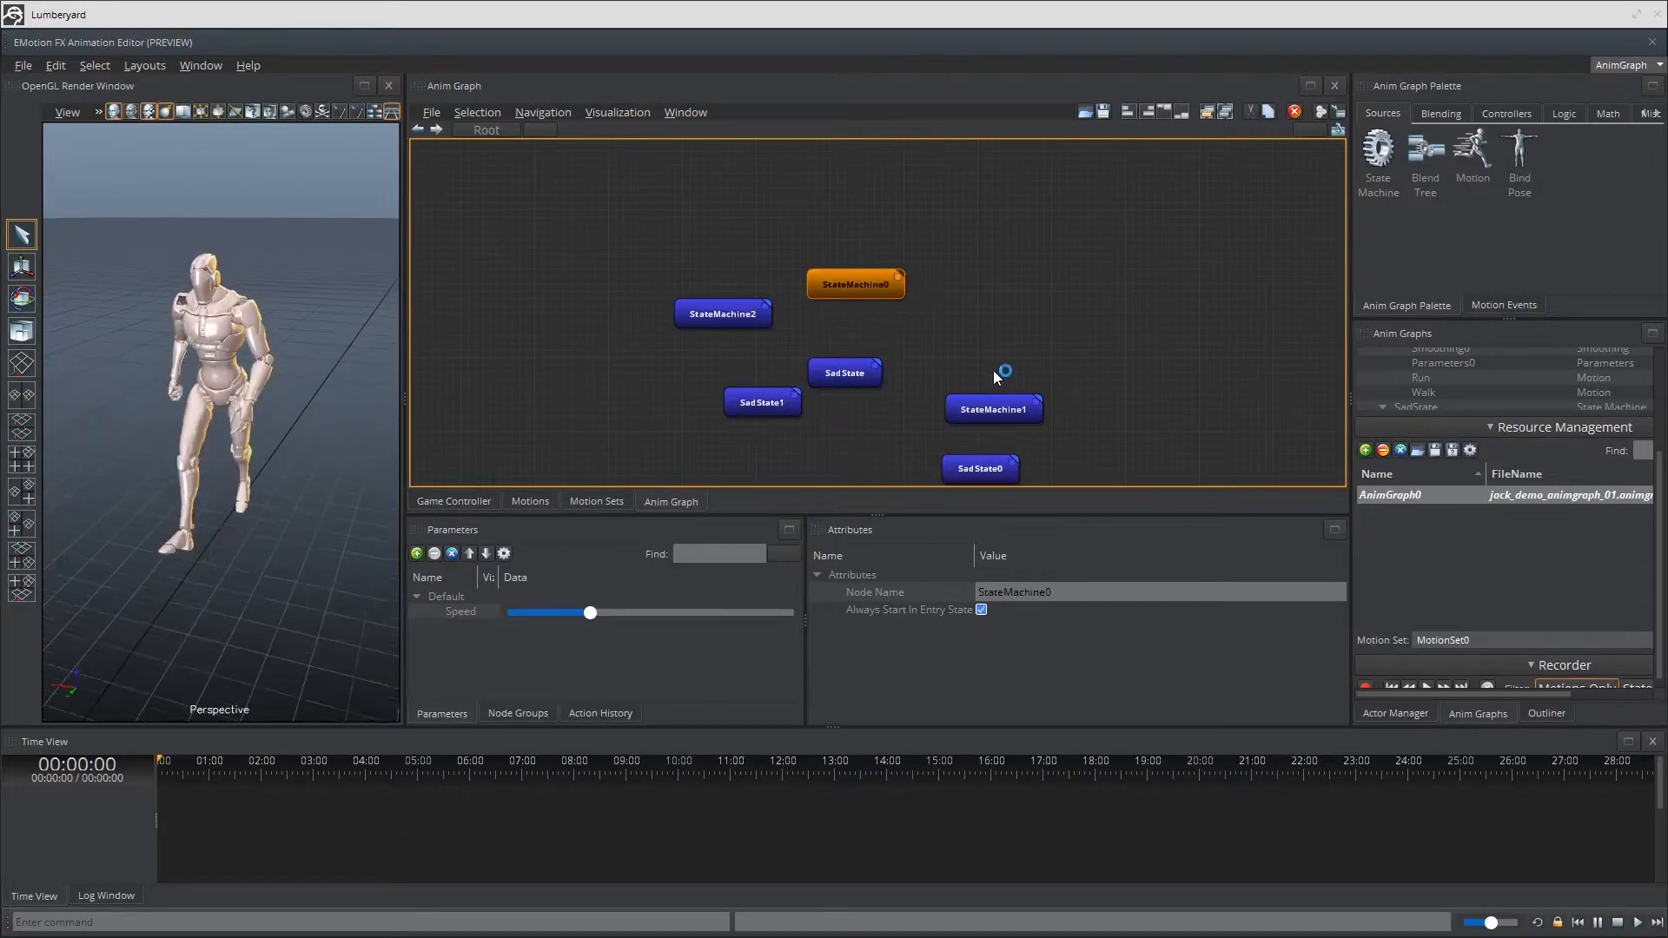
# Step: Reposition SadState0, StateMachine1, SadState1, StateMachine0 and SadState into a tighter group
pyautogui.click(980, 469)
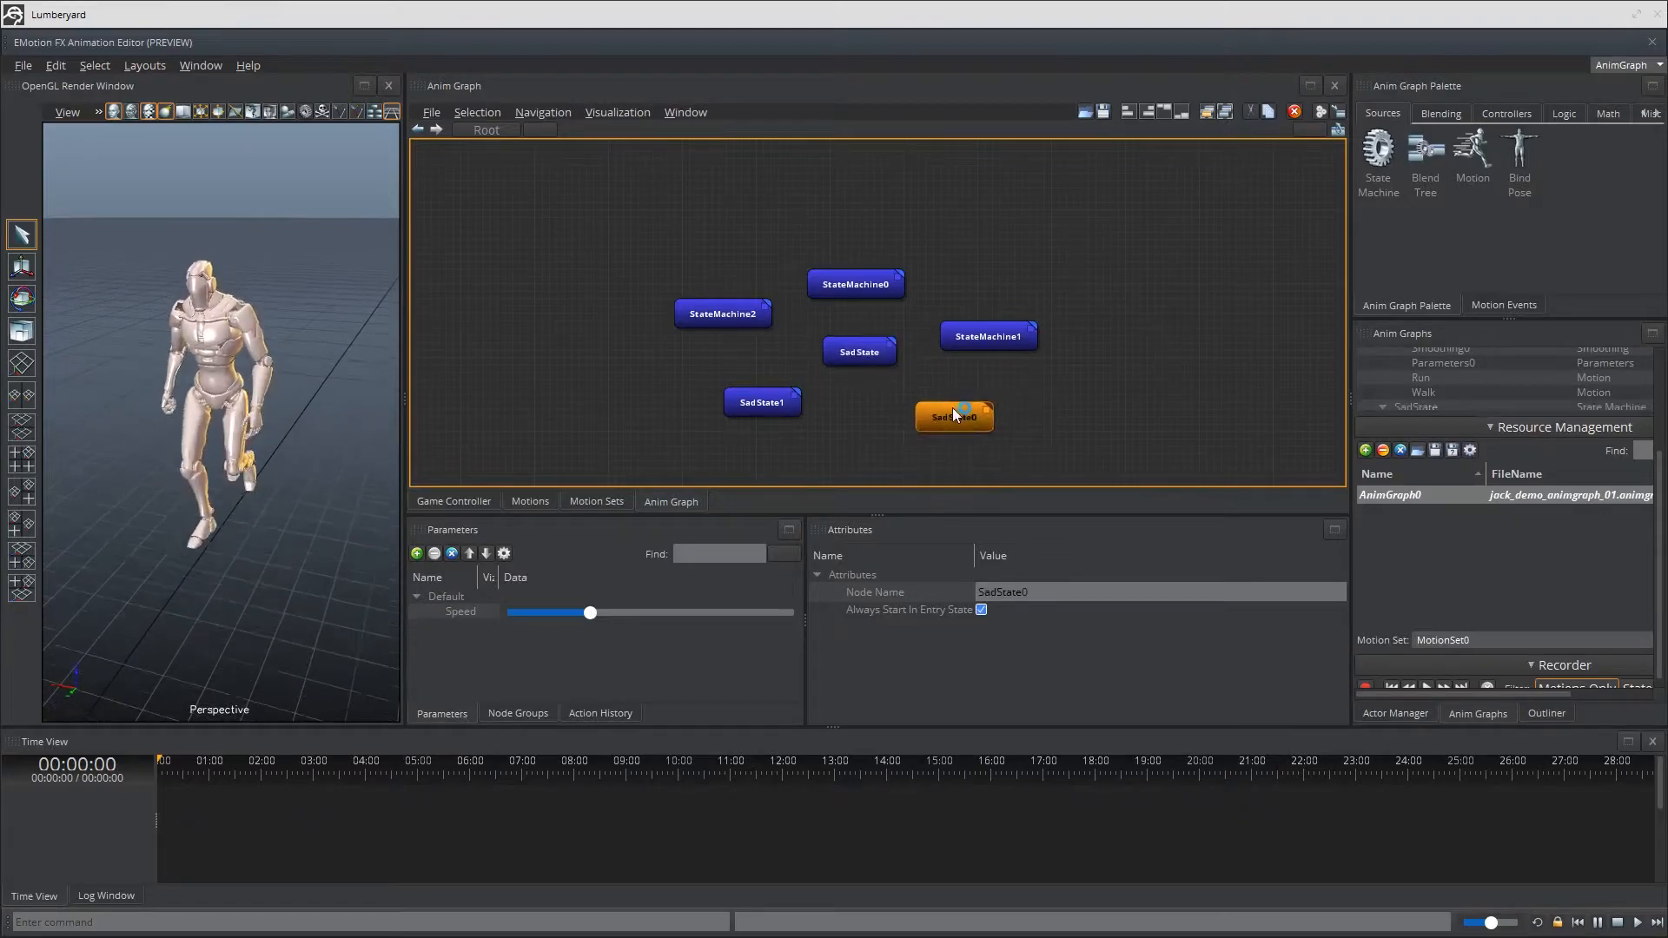
pyautogui.click(988, 337)
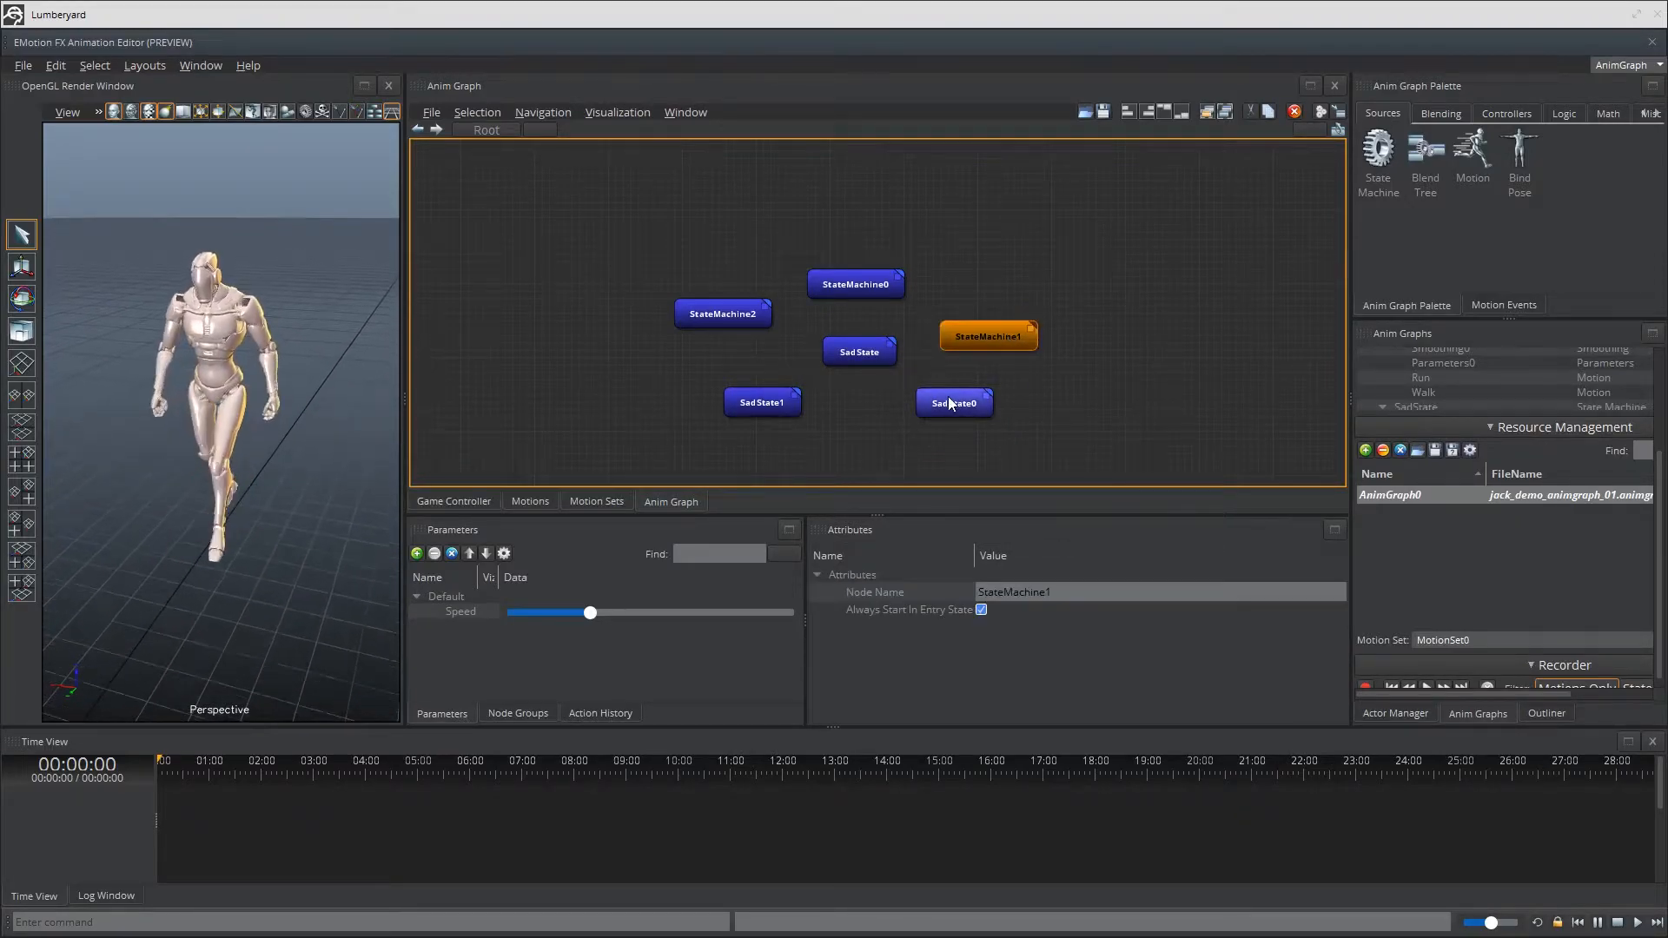
pyautogui.click(762, 403)
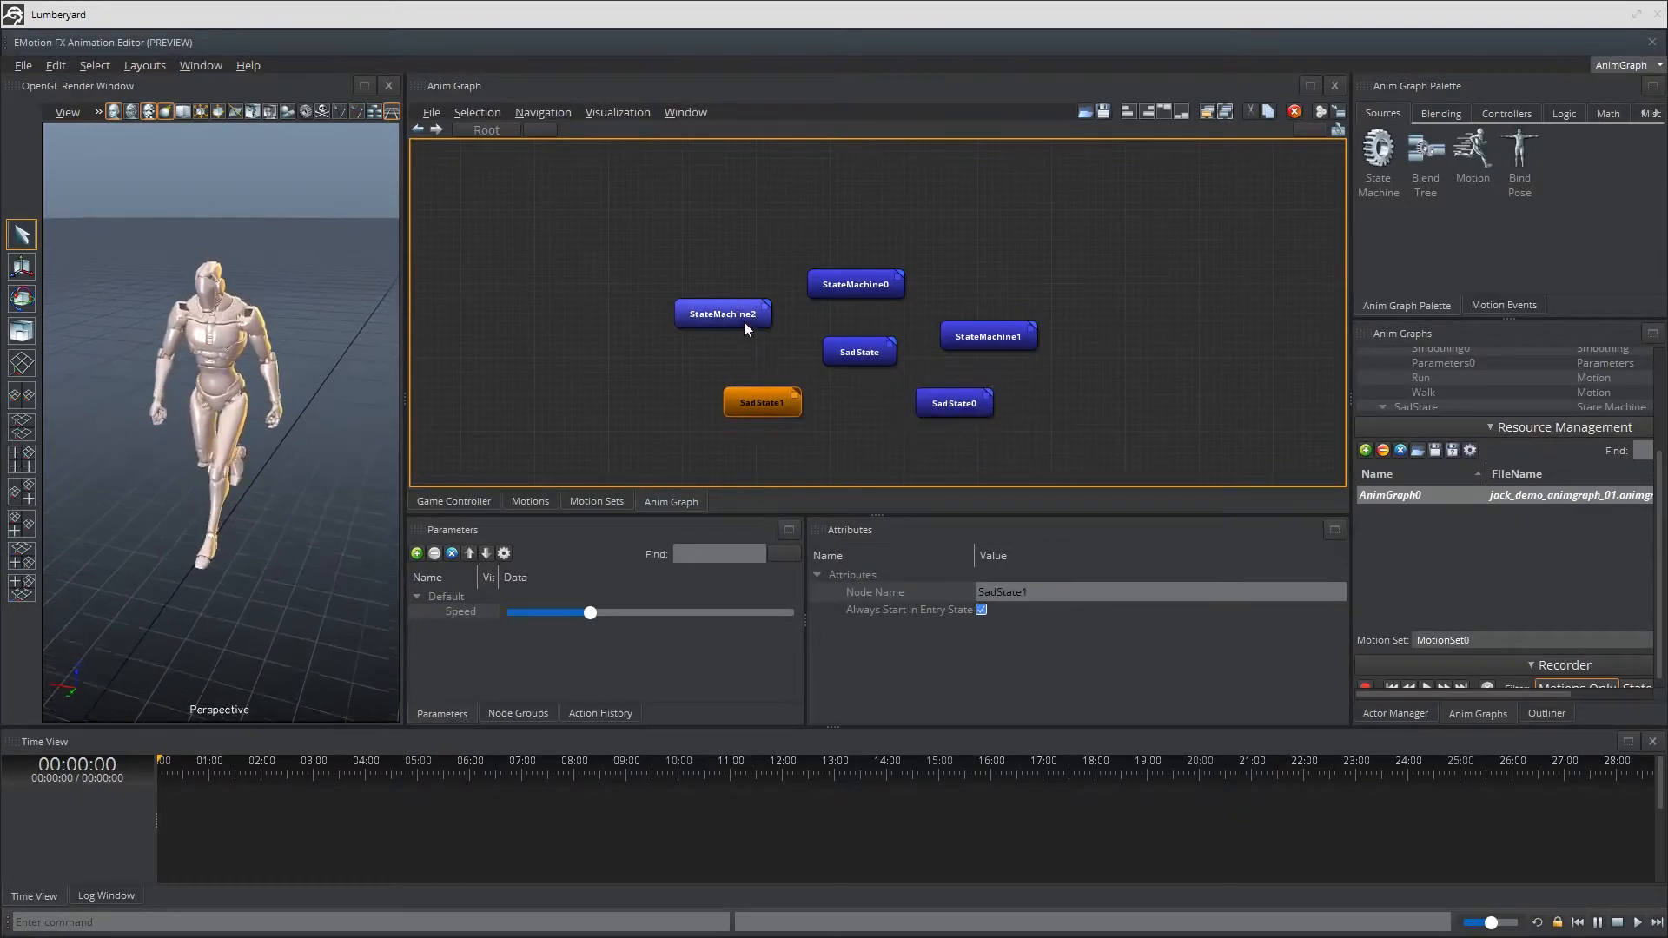
pyautogui.click(856, 284)
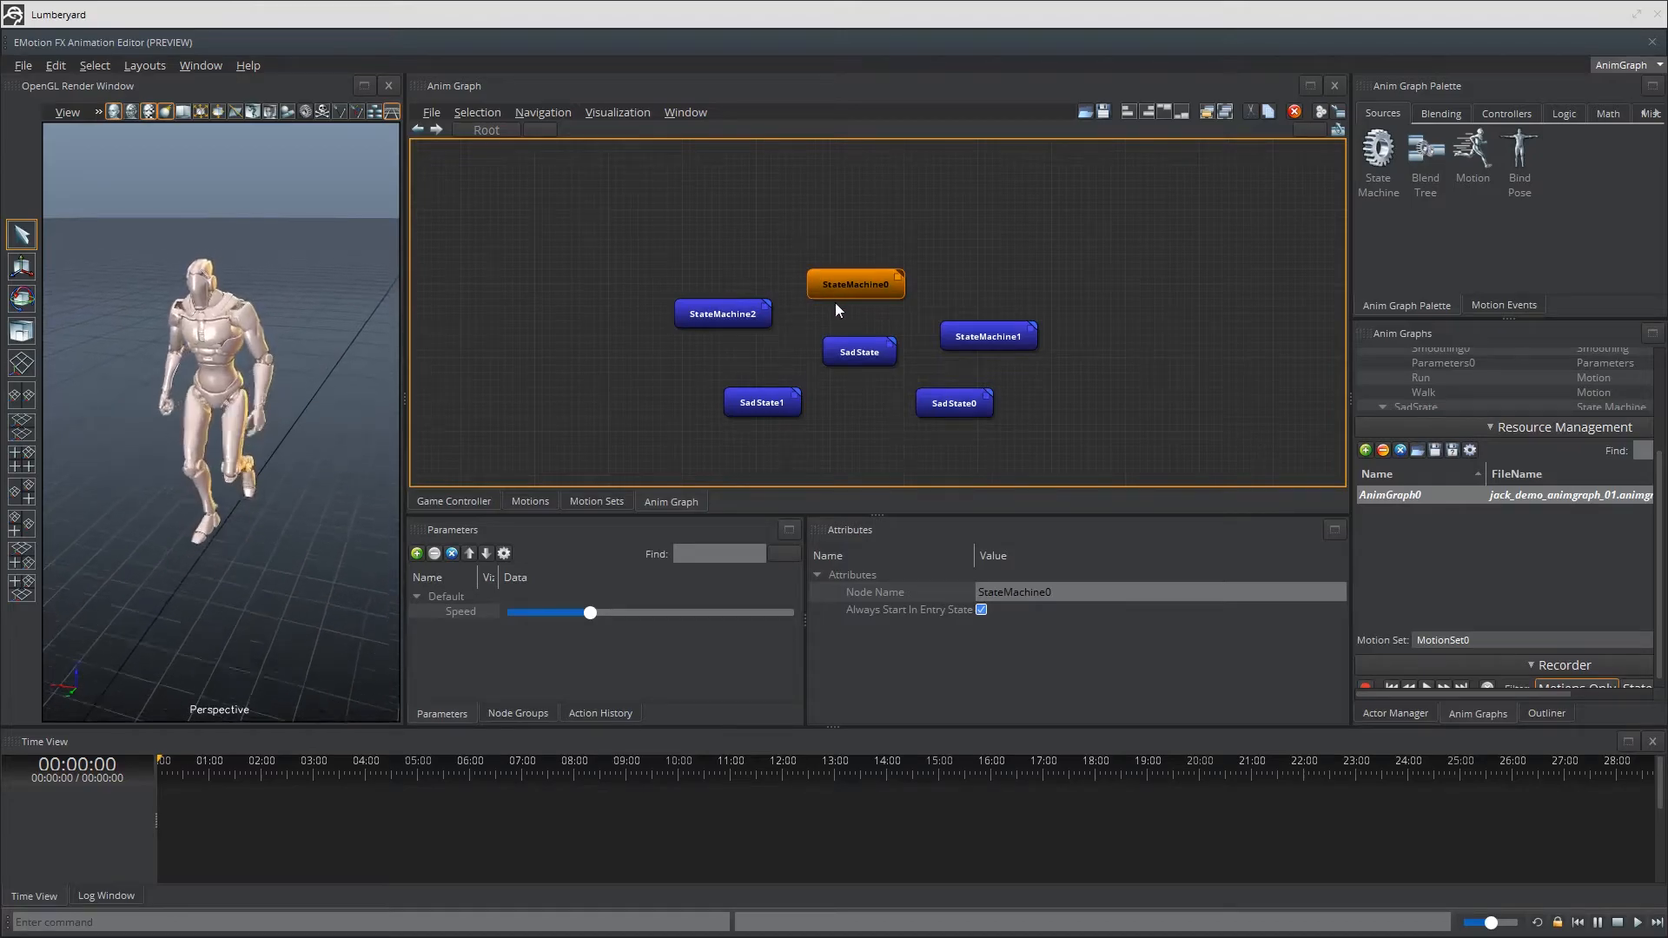
pyautogui.click(859, 352)
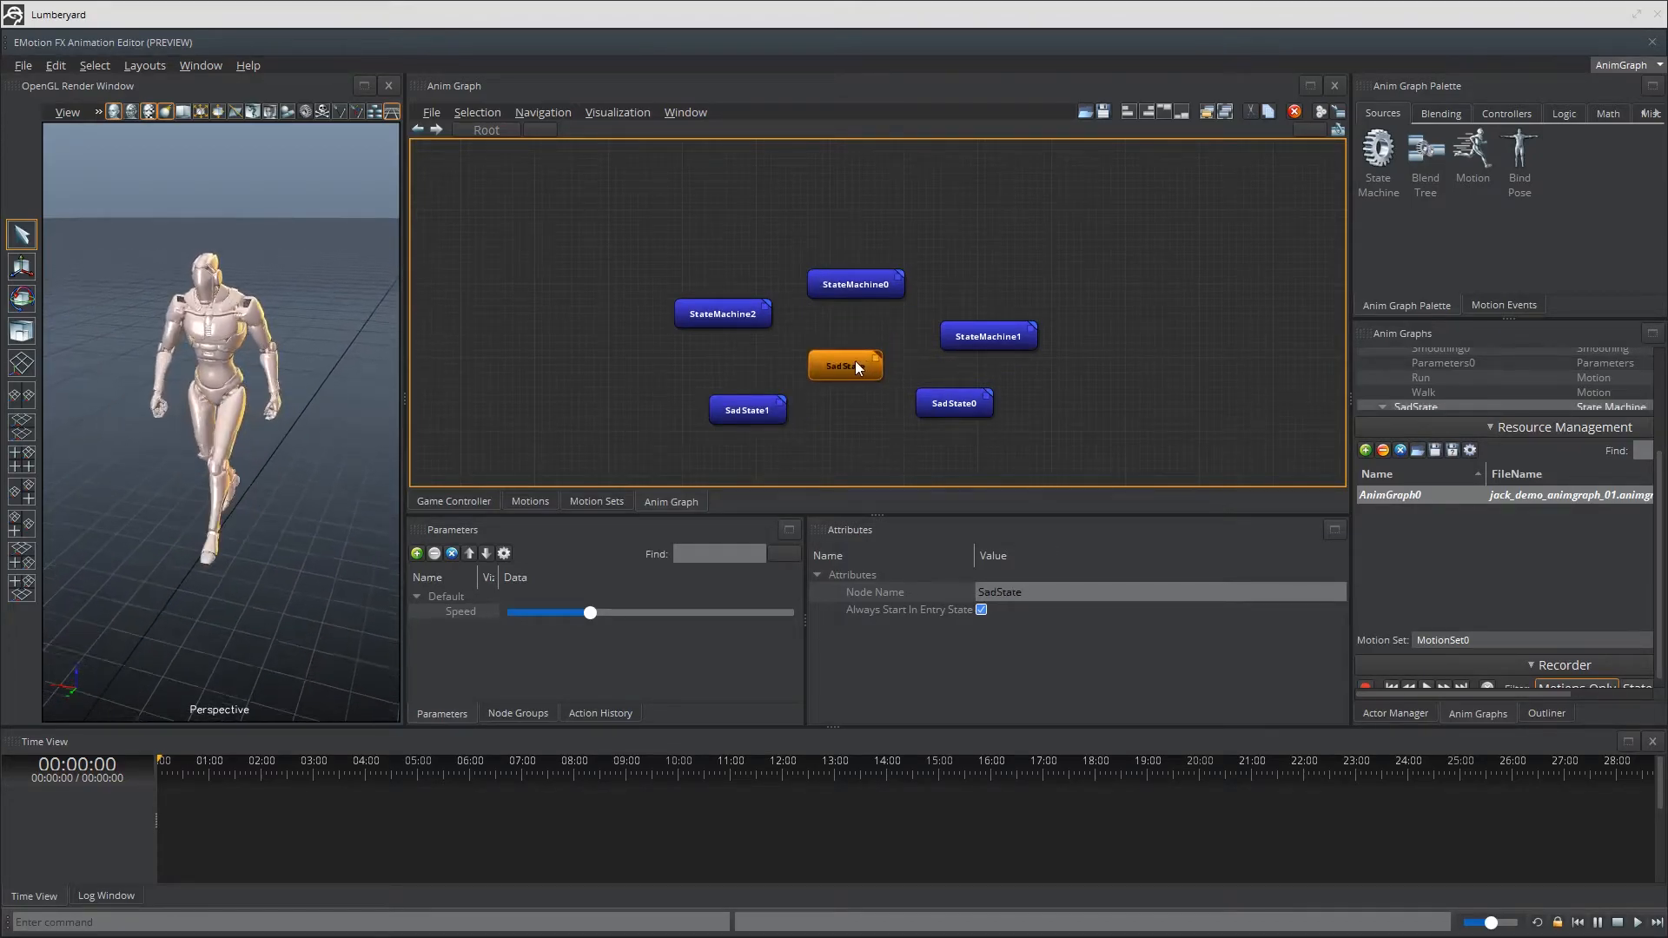
# Step: Refine the layout, nudging SadState0 lower and clear of StateMachine1 around central SadState
pyautogui.click(989, 337)
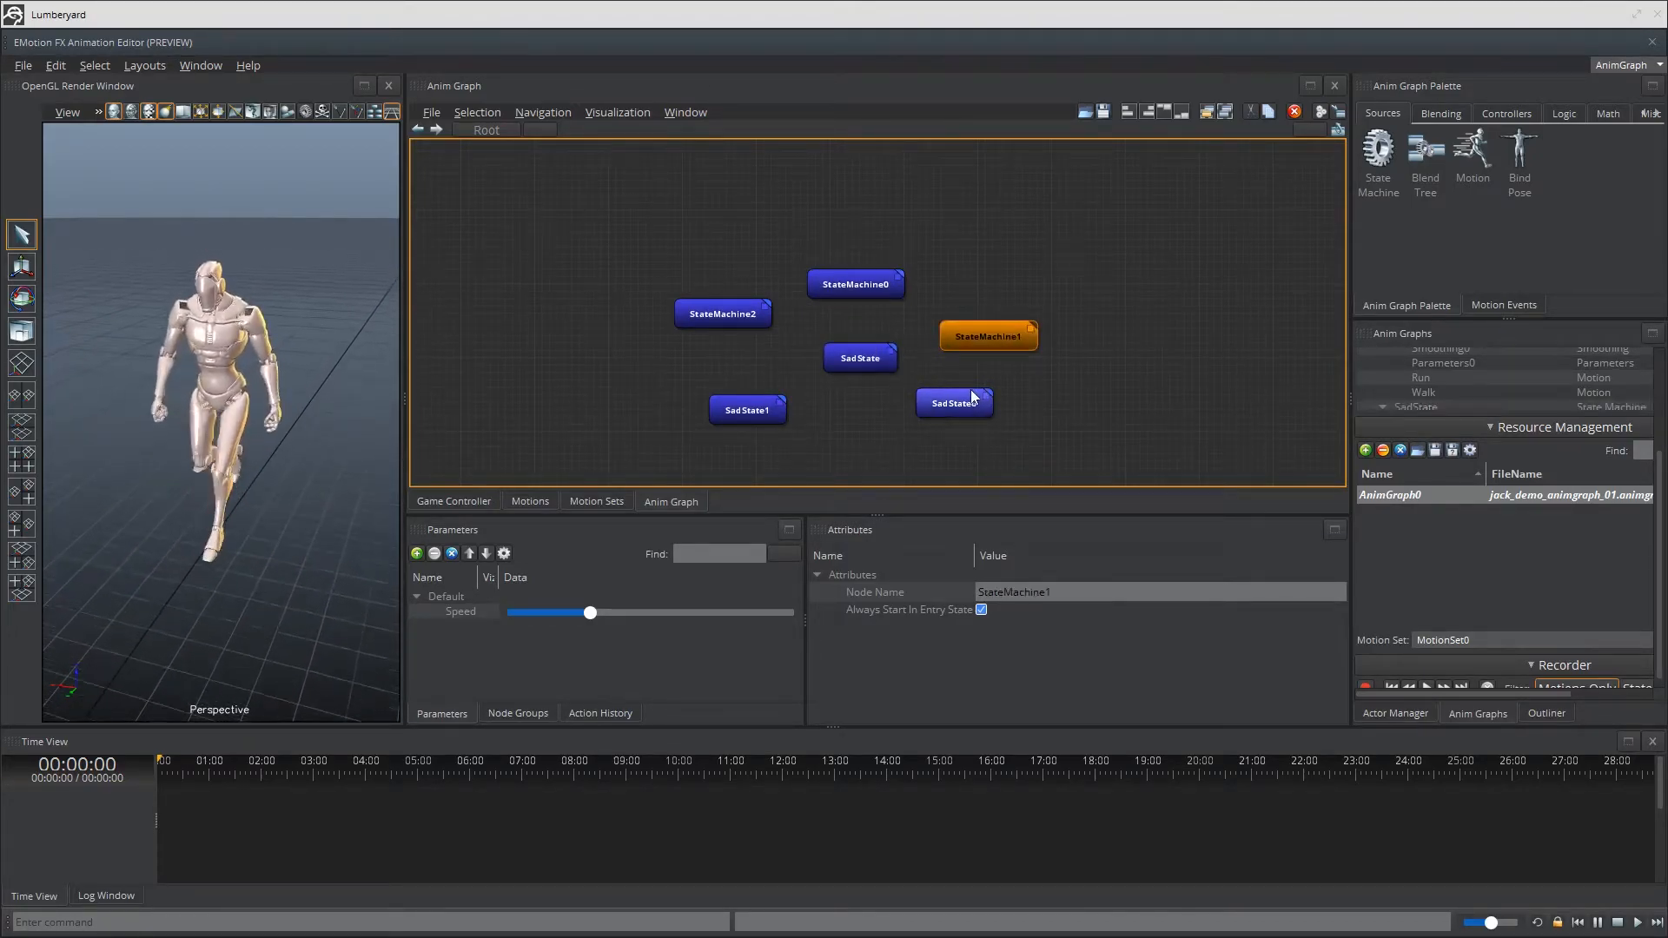
pyautogui.click(954, 403)
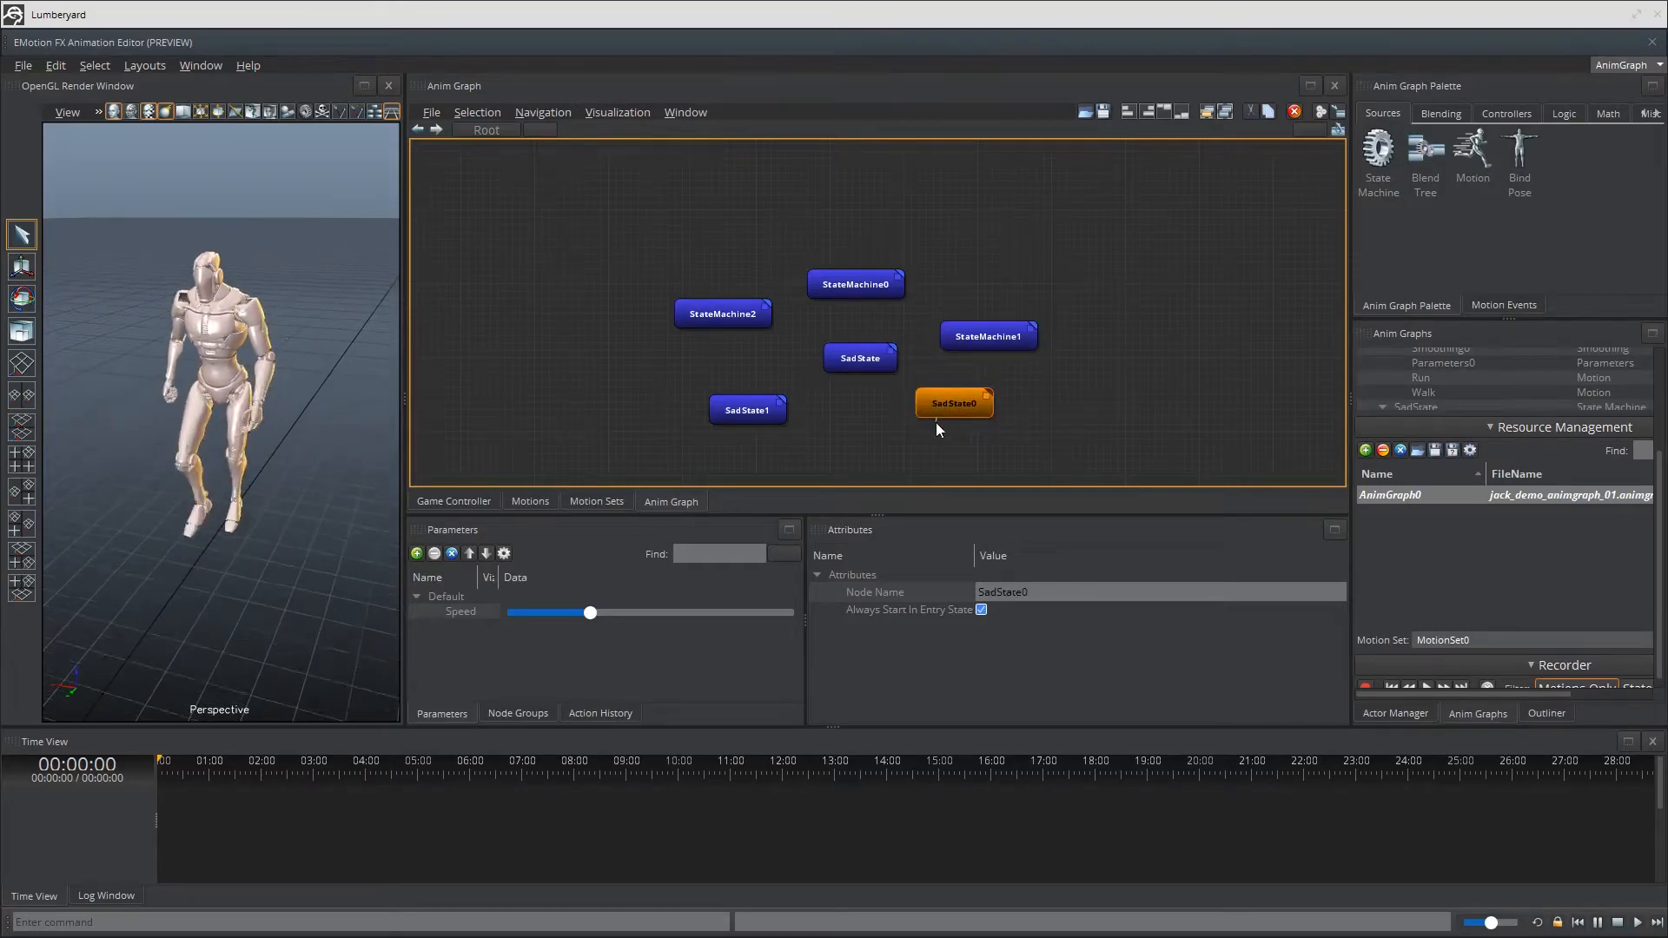
pyautogui.click(846, 420)
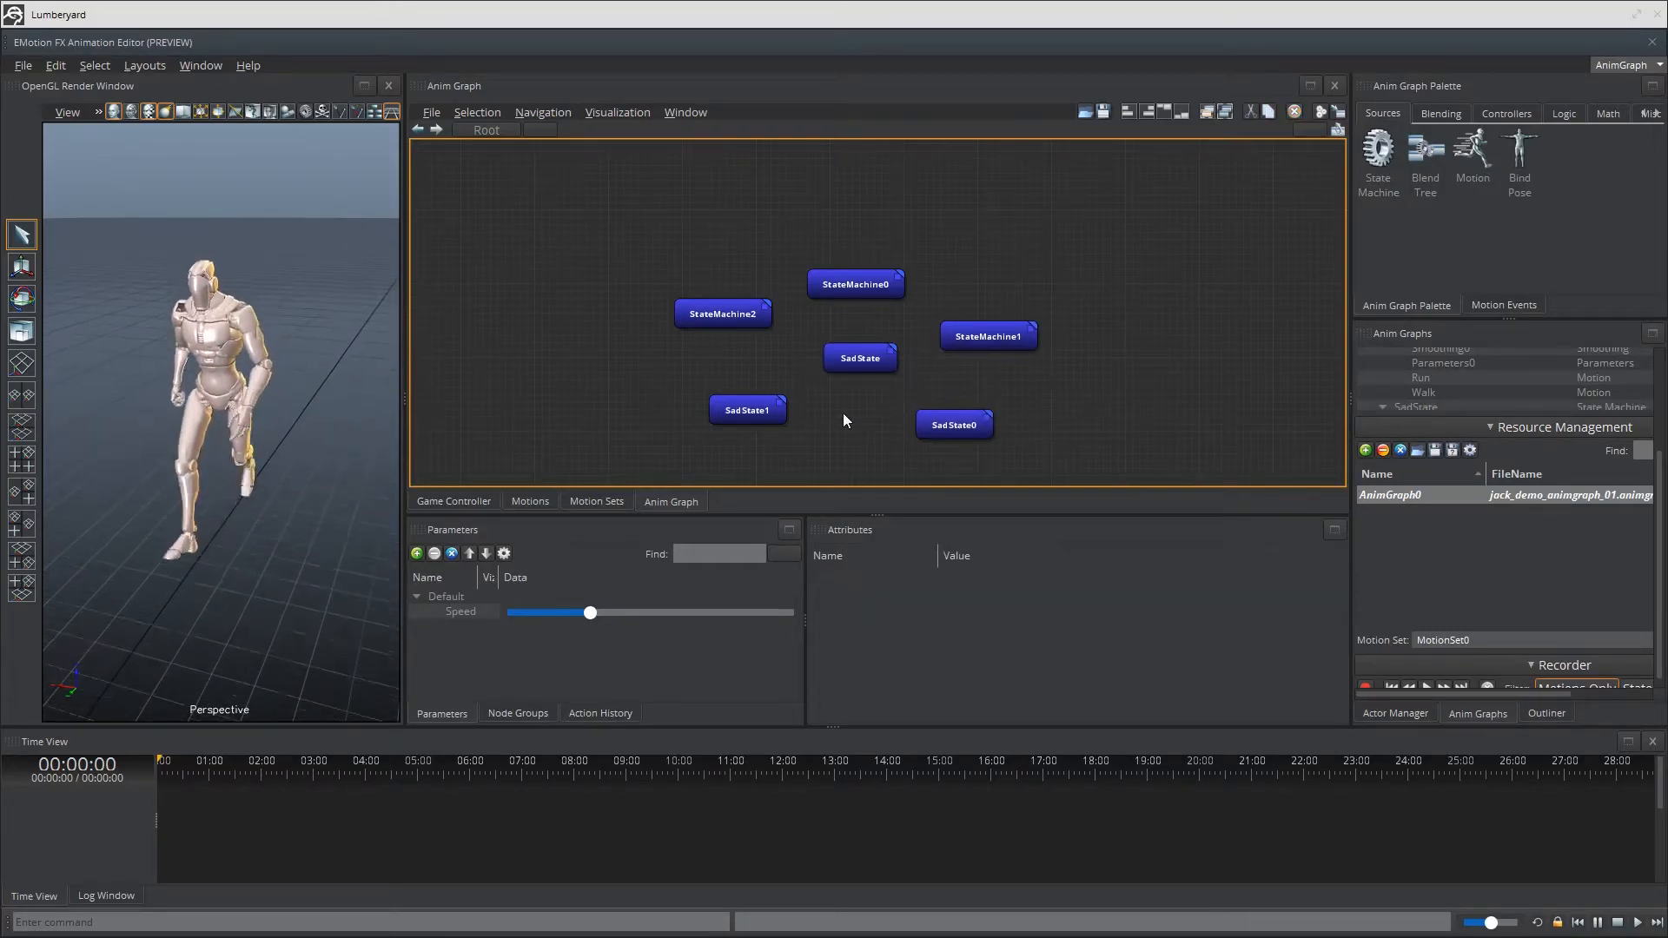
pyautogui.click(860, 358)
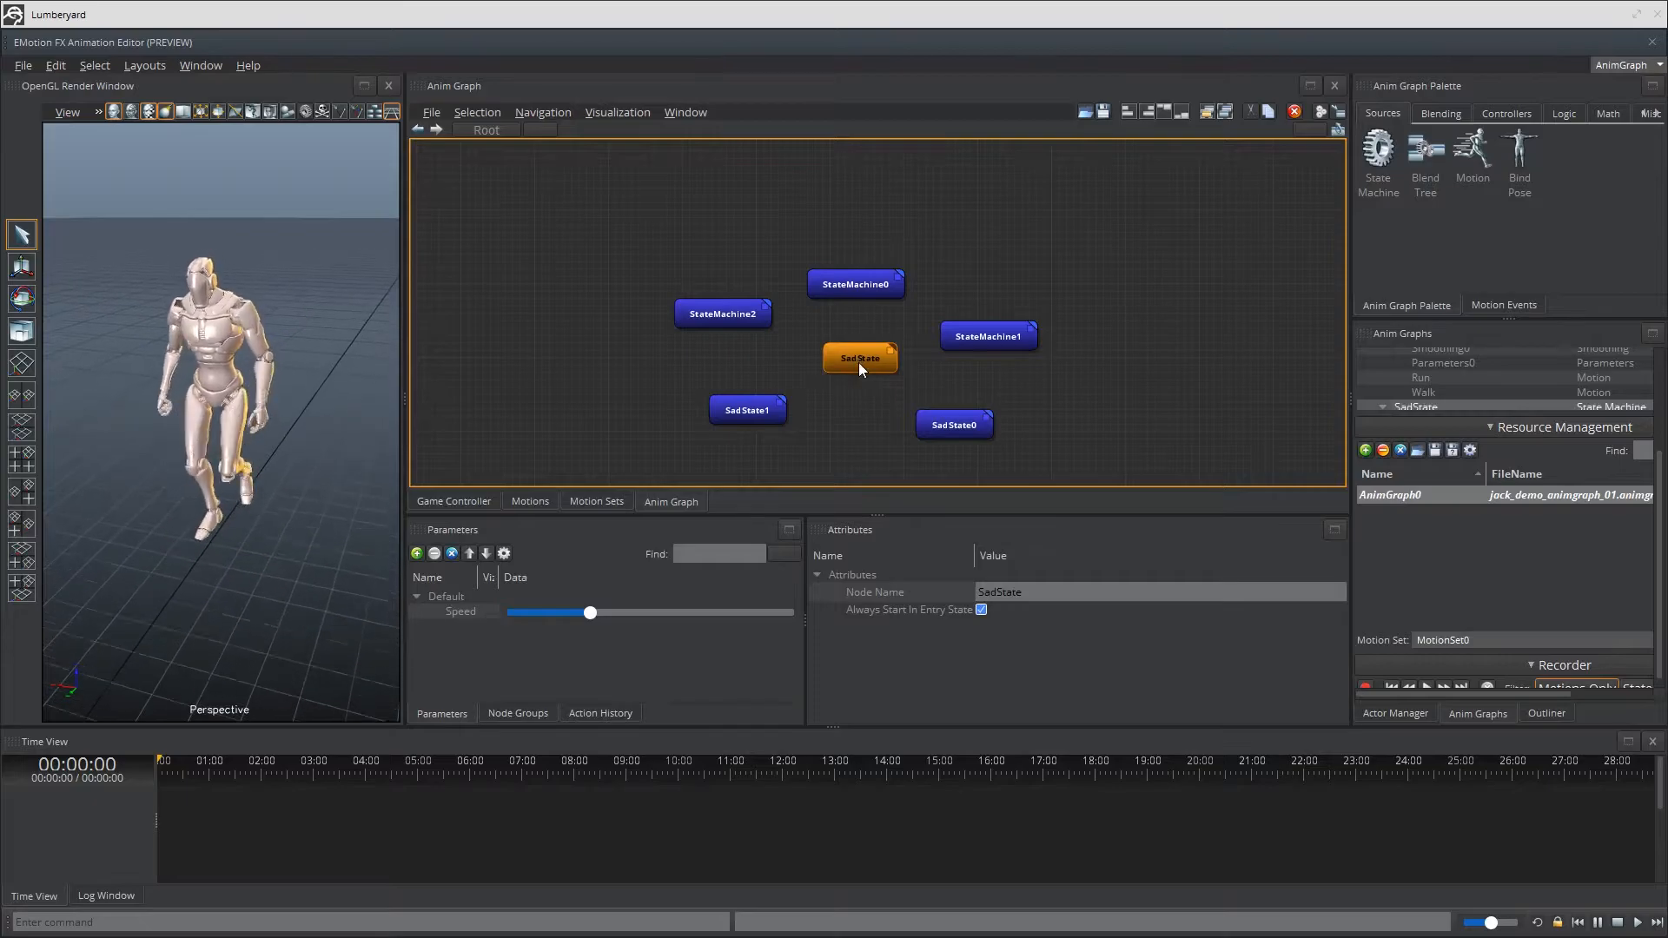
pyautogui.moveTo(776, 367)
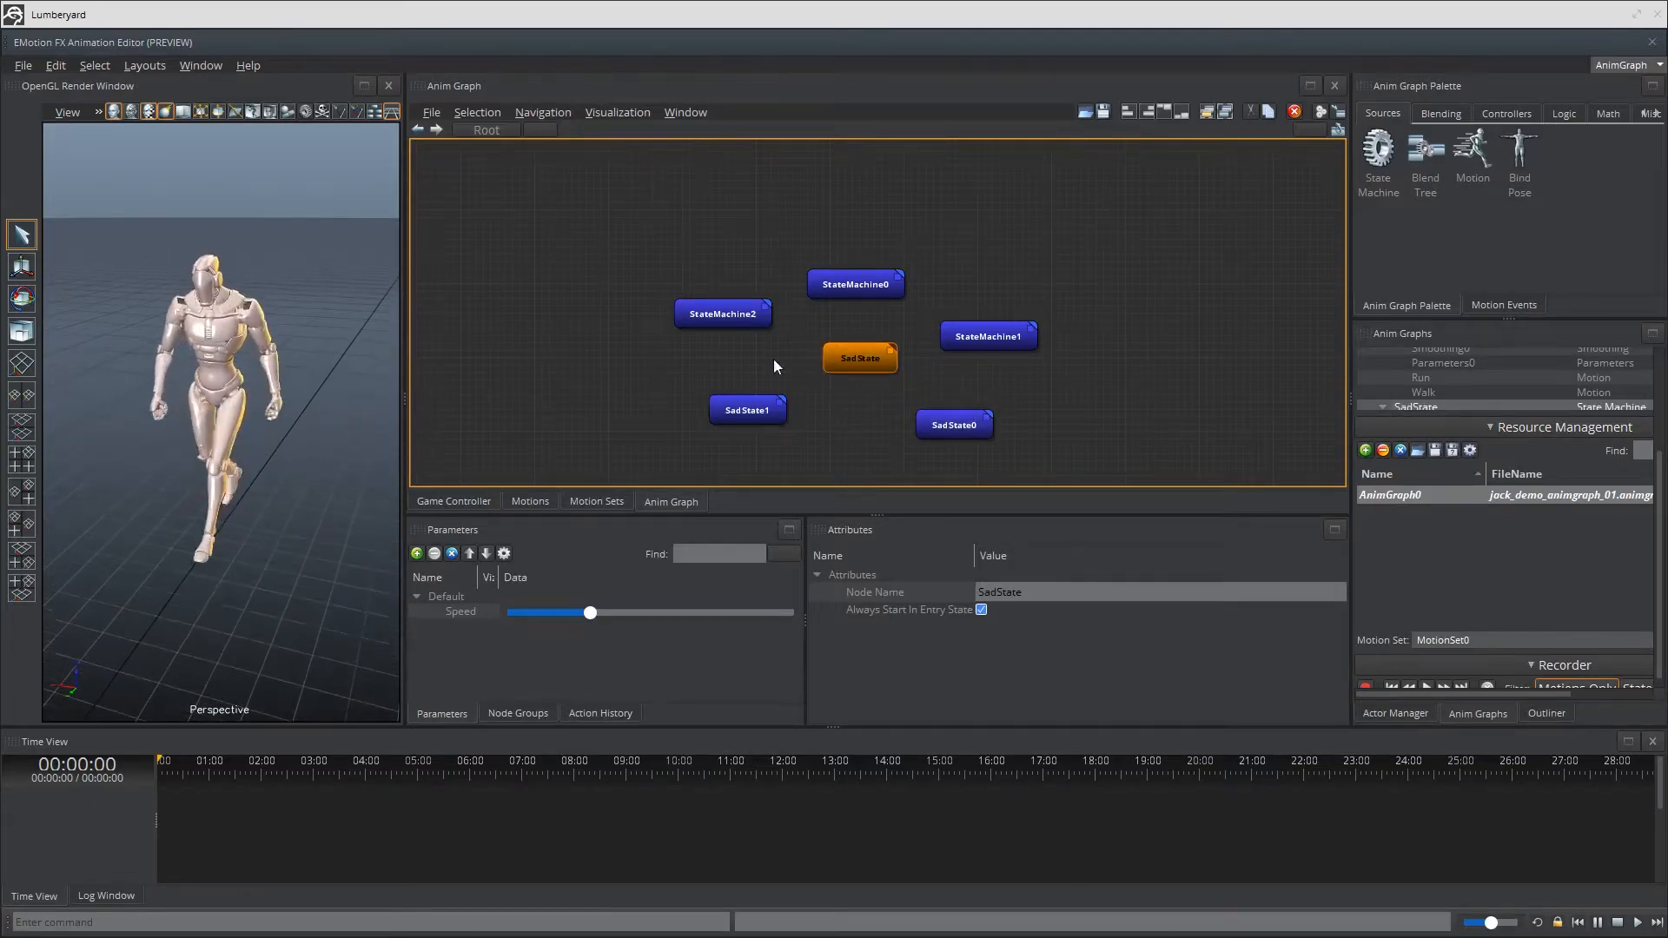
pyautogui.moveTo(1027, 436)
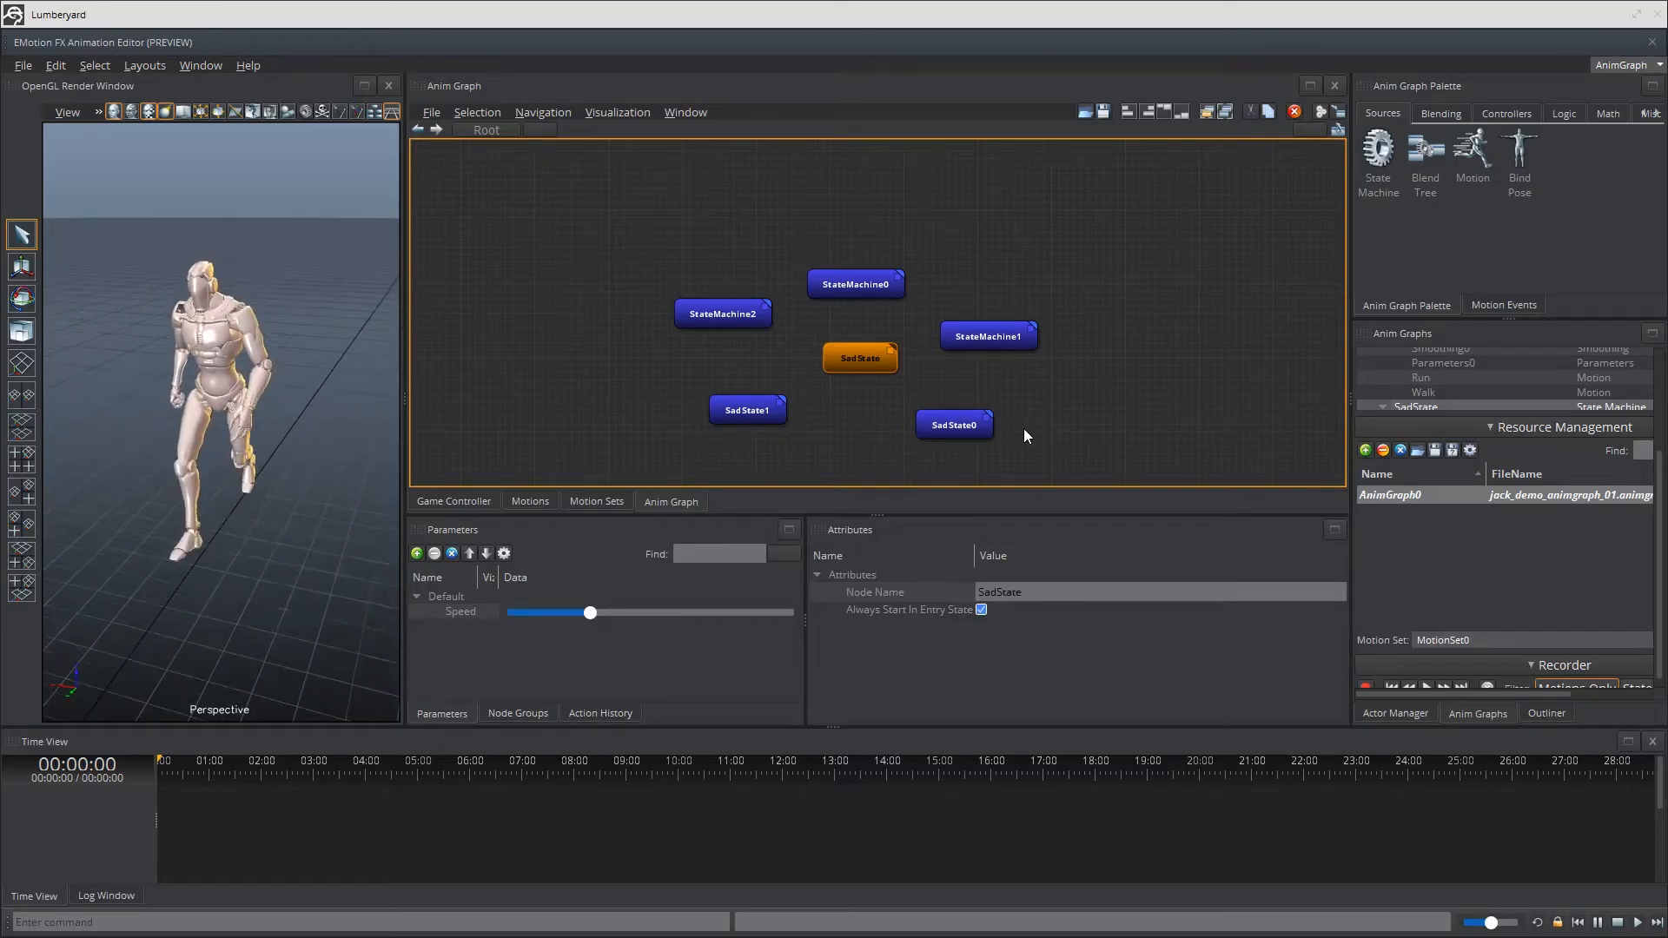
pyautogui.click(954, 425)
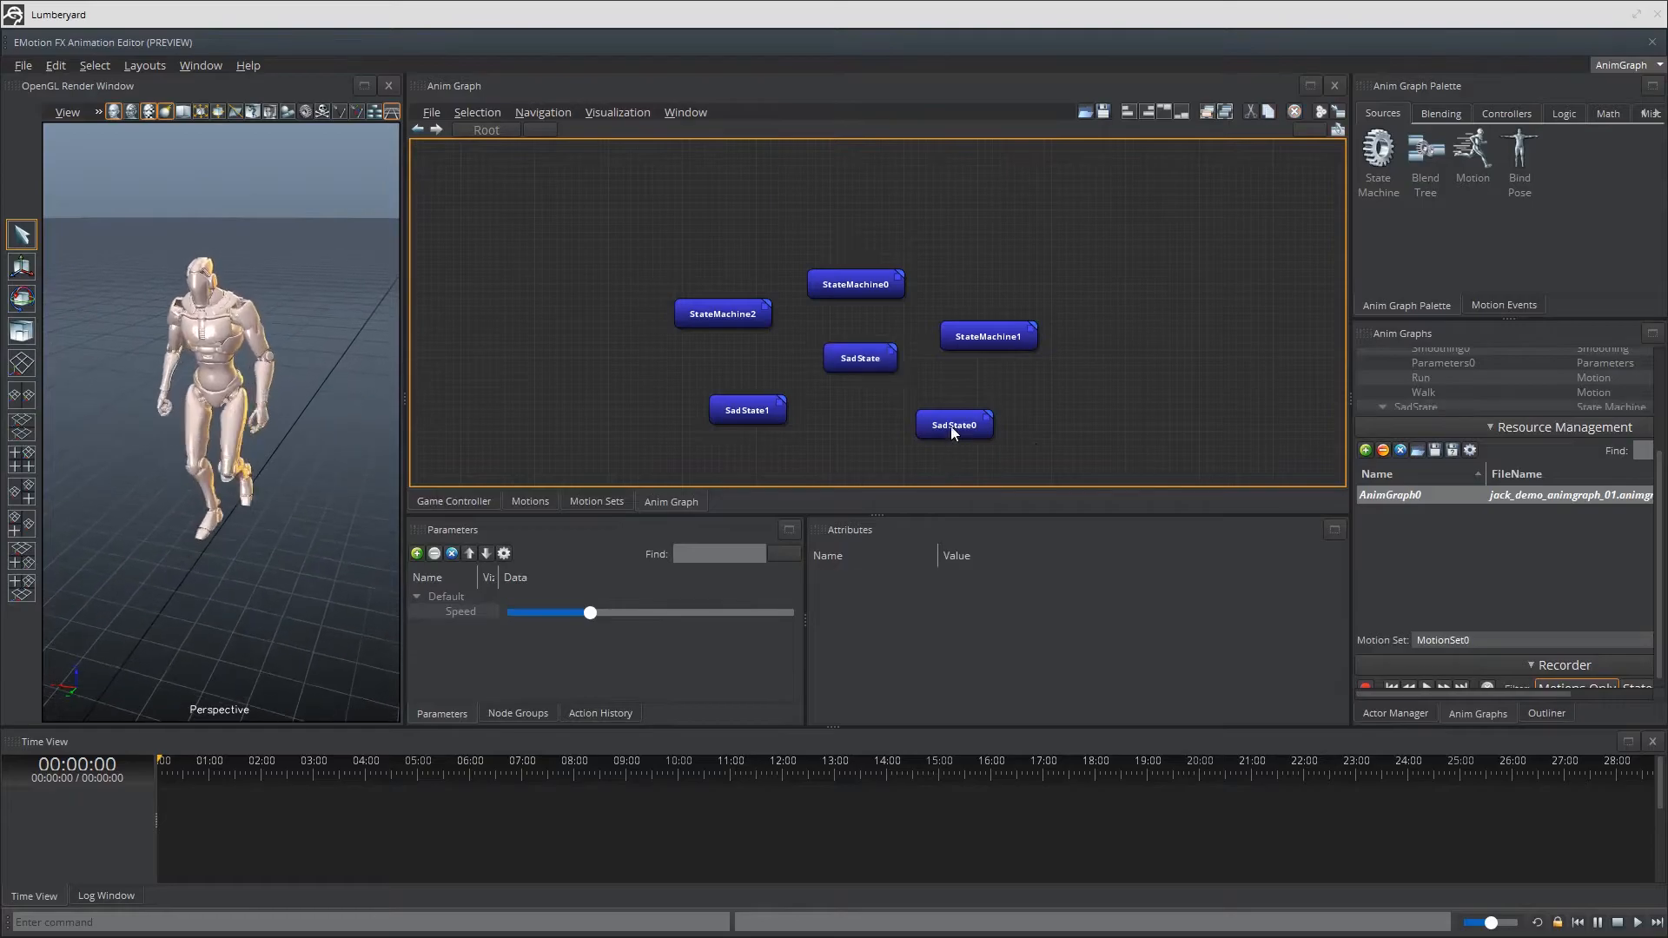
pyautogui.click(954, 425)
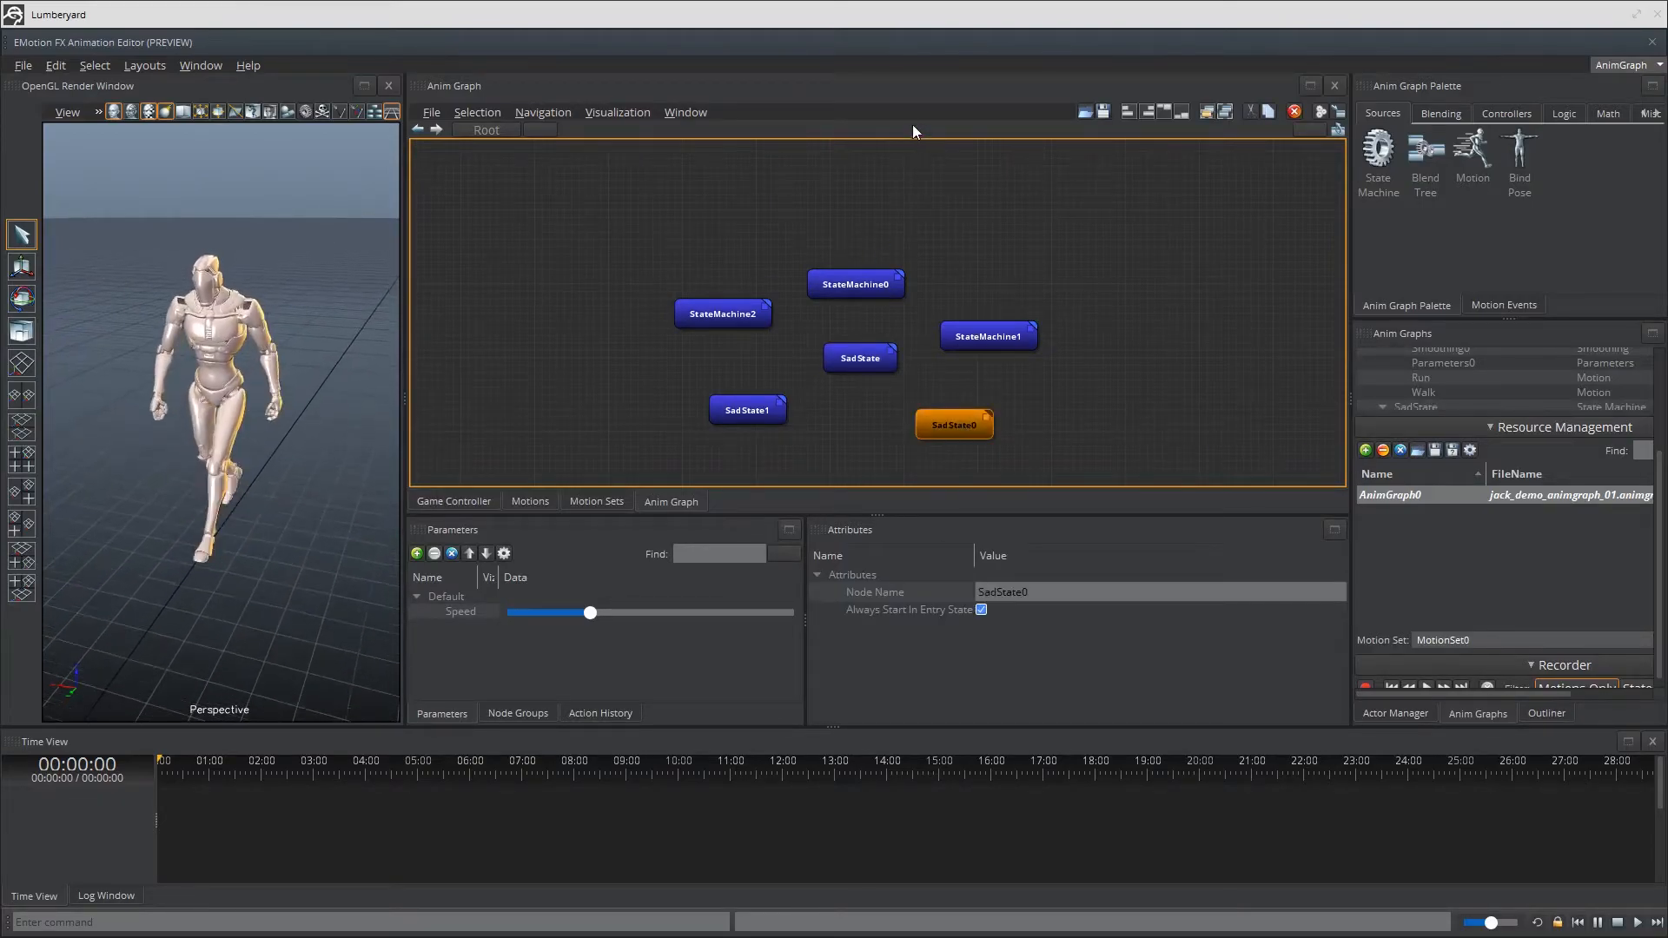